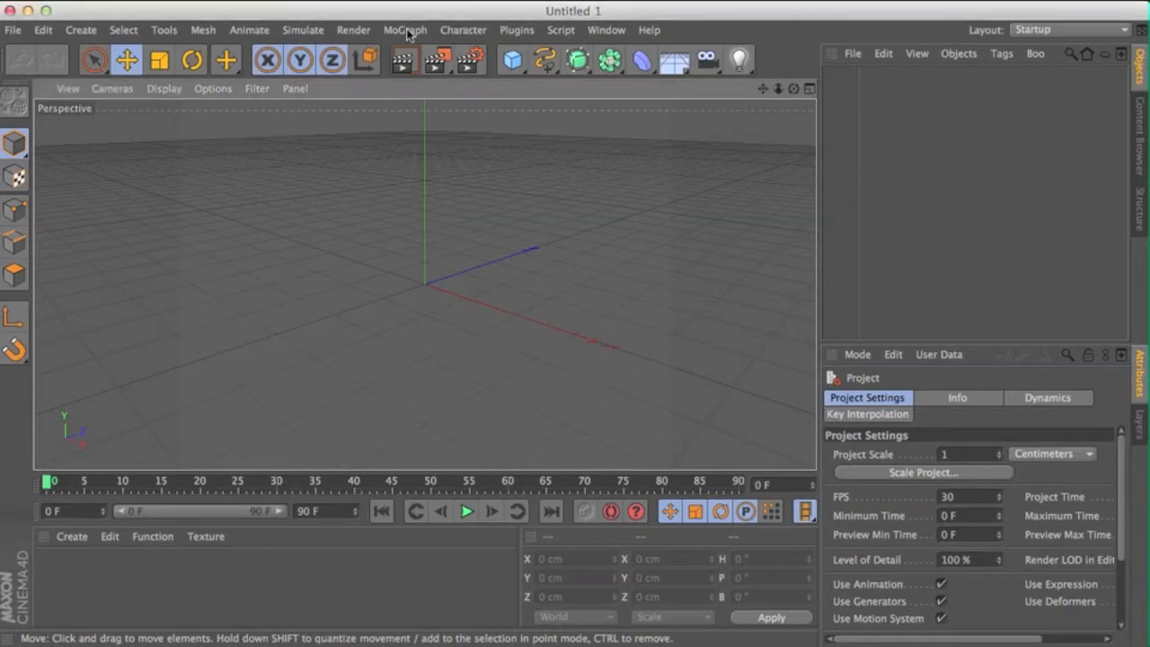
- Add a MoGraph MoText object reading 'Text' and set its alignment to Middle
click(404, 29)
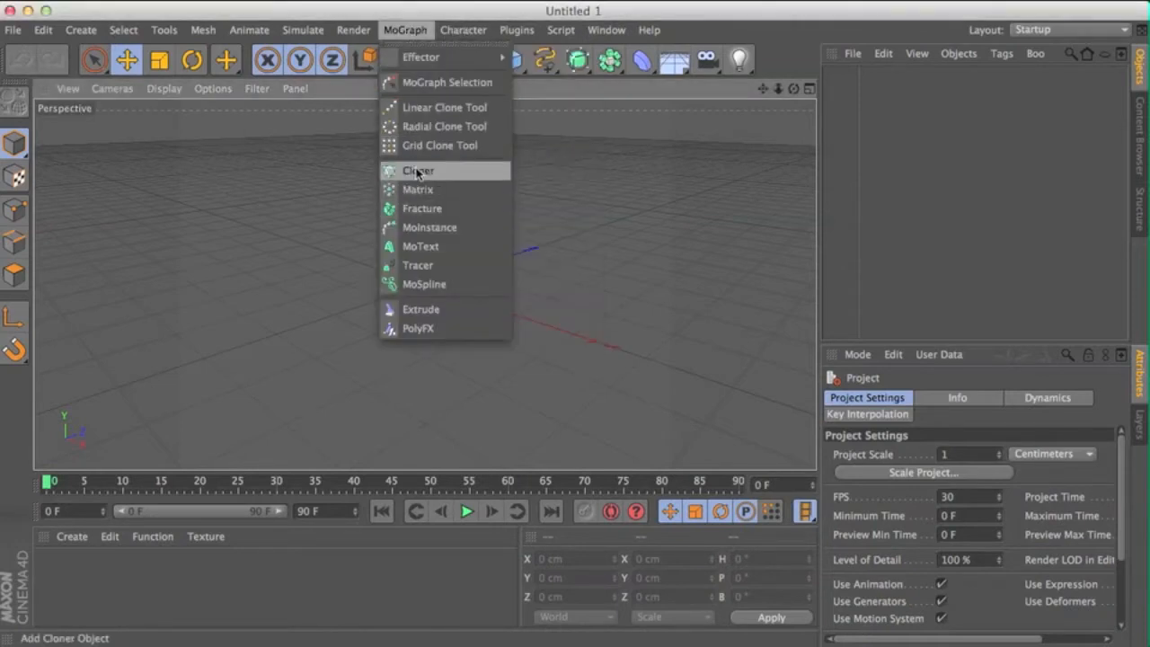
click(418, 170)
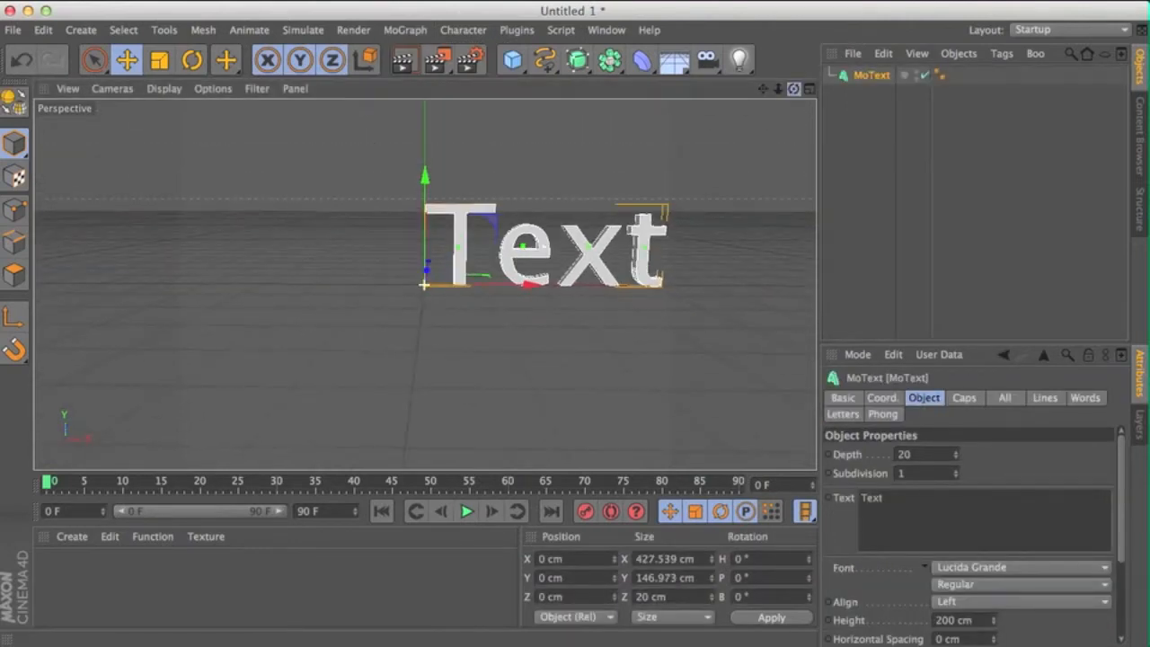
click(946, 601)
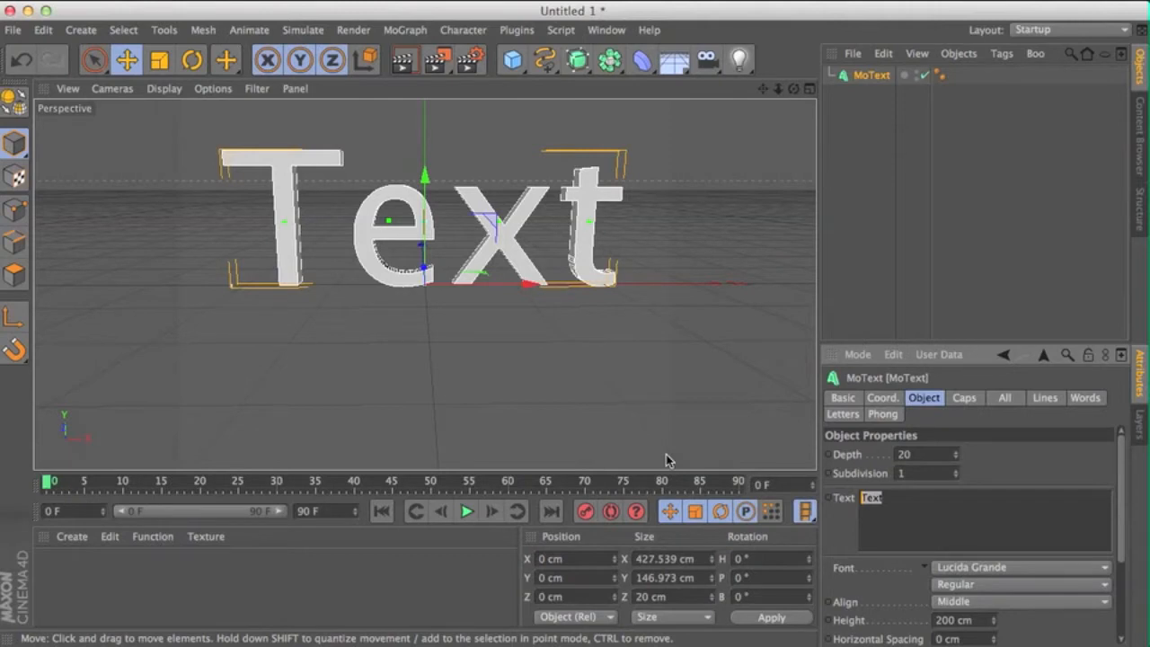
- Change the MoText to read '<3' with an extrusion depth of 85 cm
text(Lud)
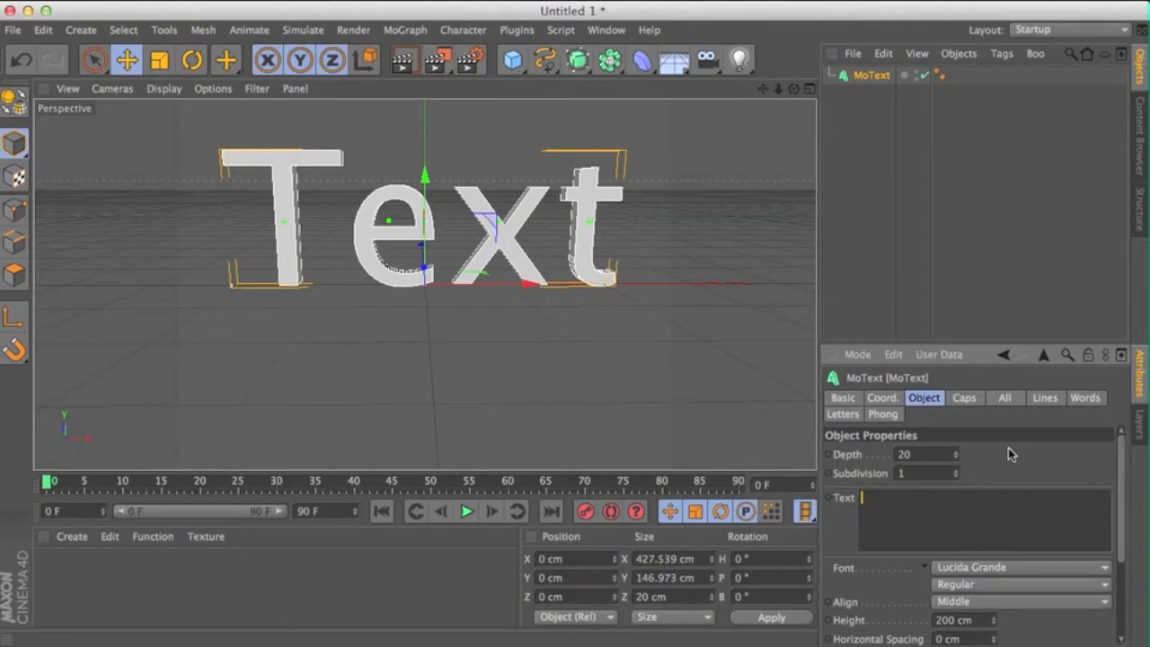
text(<3)
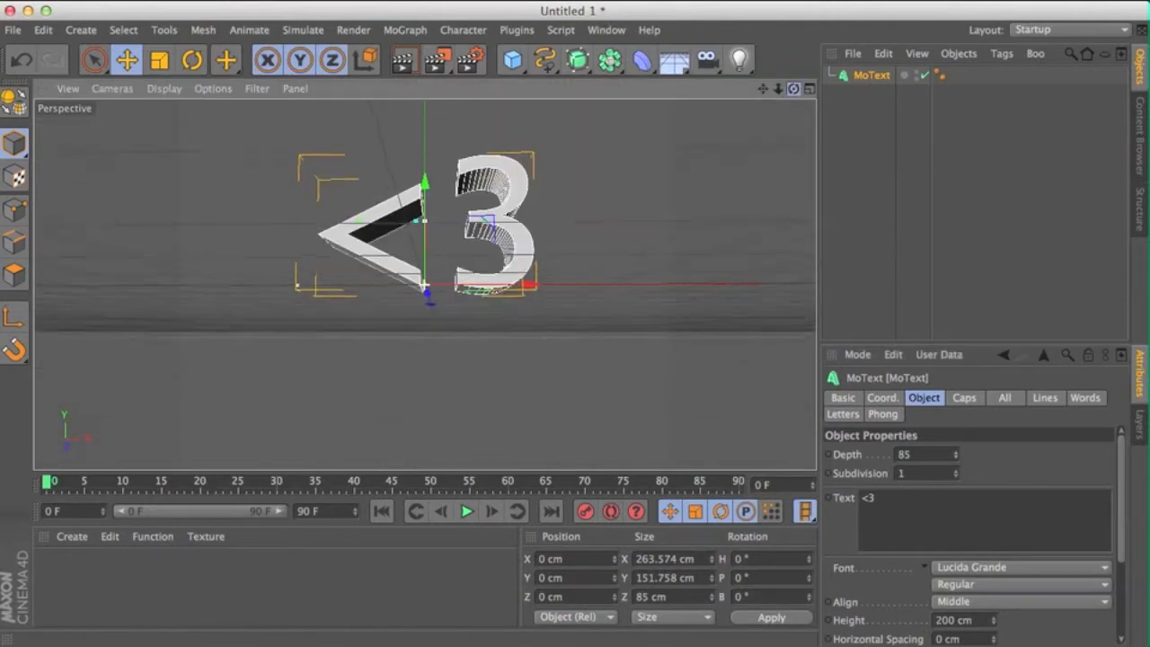
- Create material 'Mat' with its colour set to white (255, 255, 255)
click(72, 536)
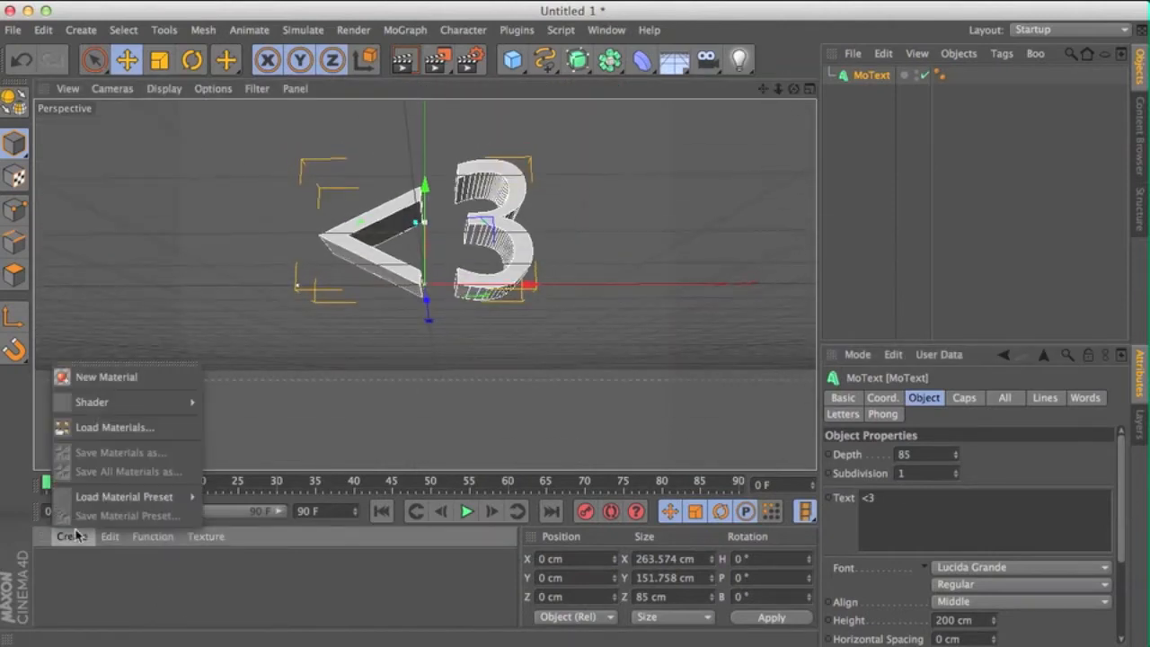
click(105, 377)
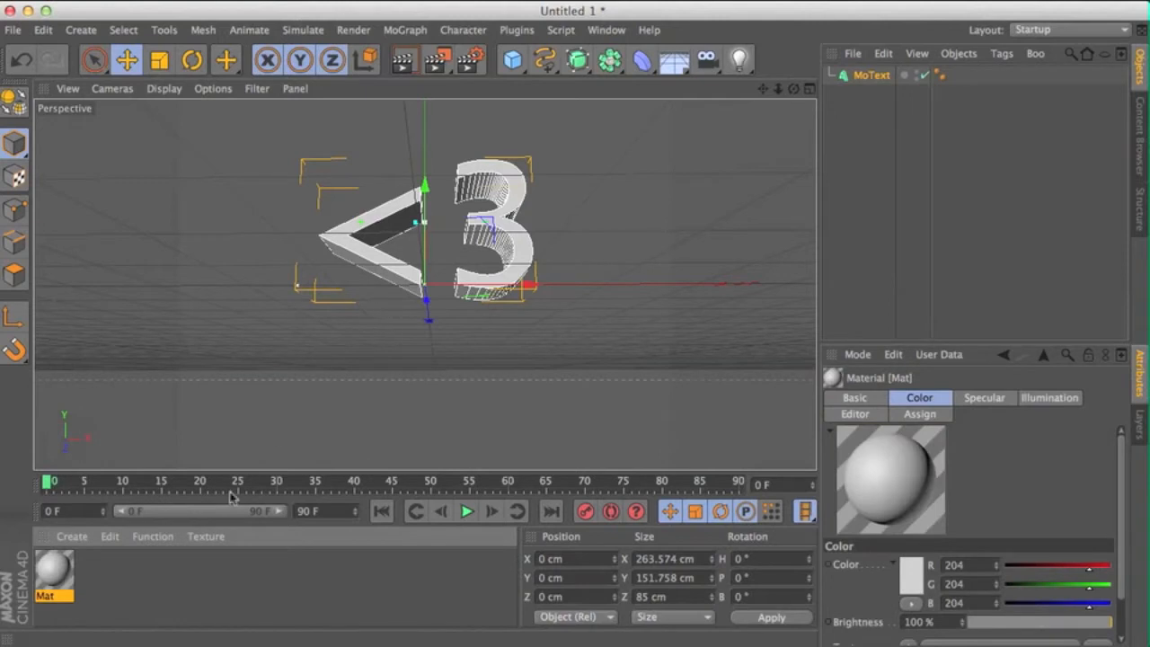
mouse_move(50, 562)
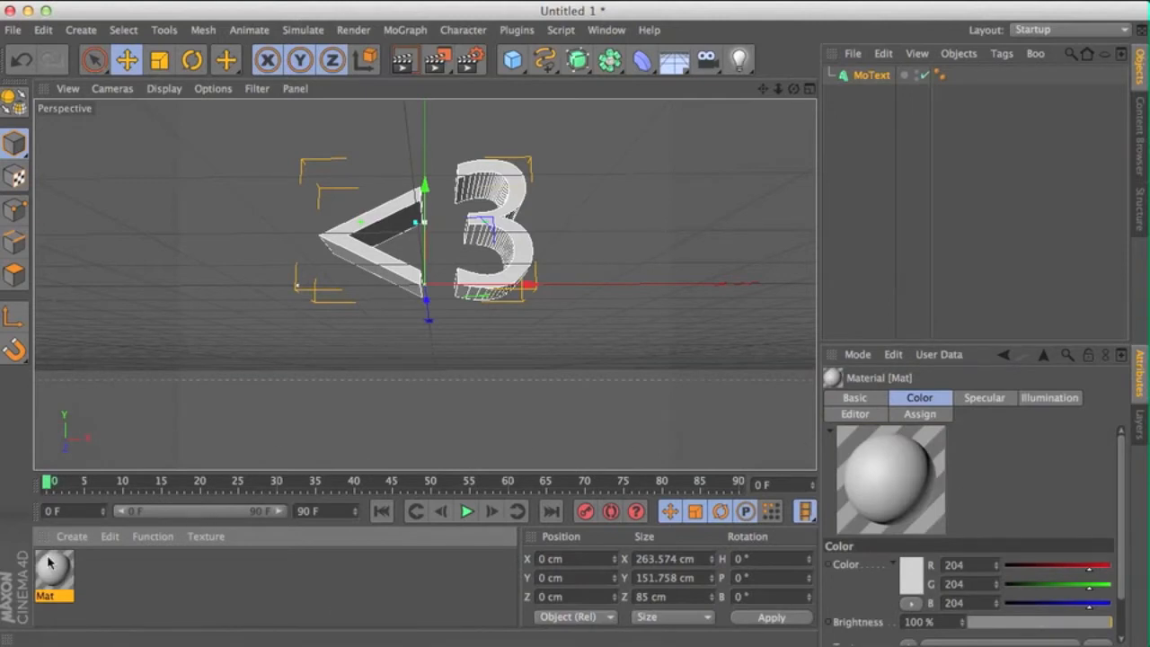
click(910, 564)
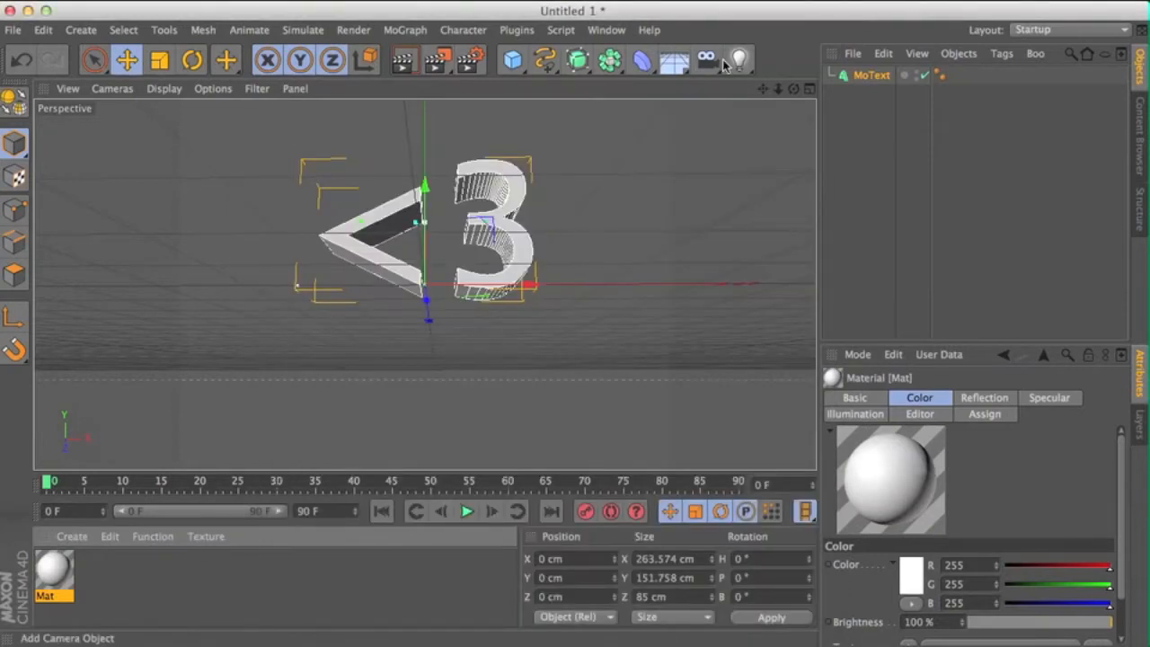
- Add an omni light and move it above and in front of the '<3' text
click(736, 59)
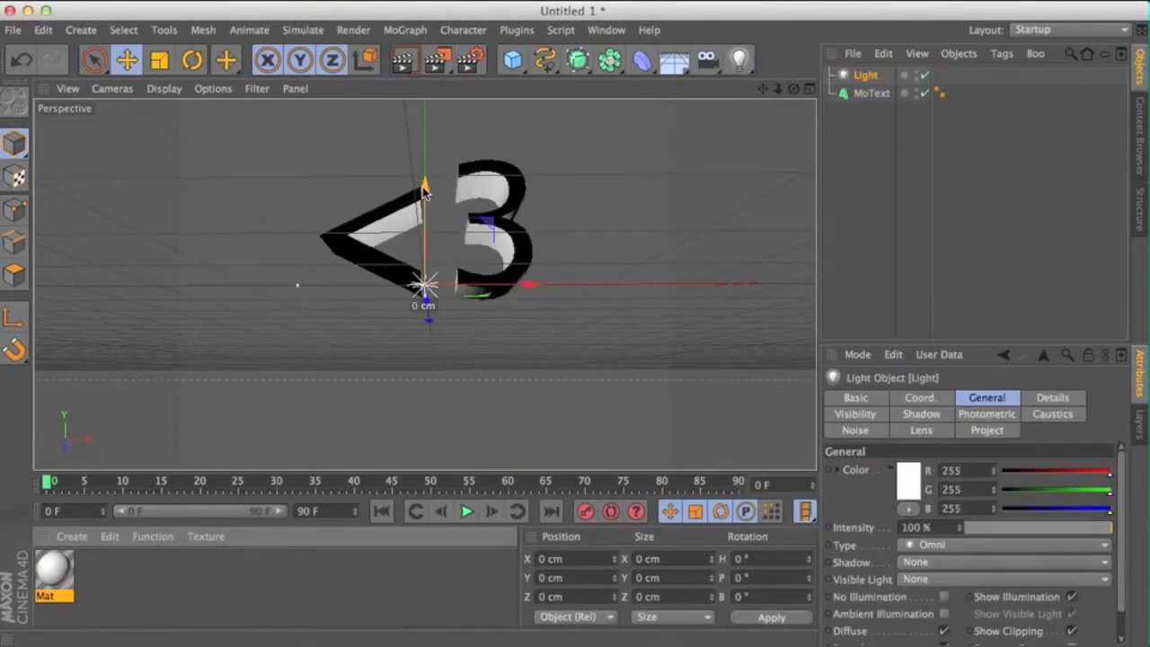
drag(424, 188, 424, 121)
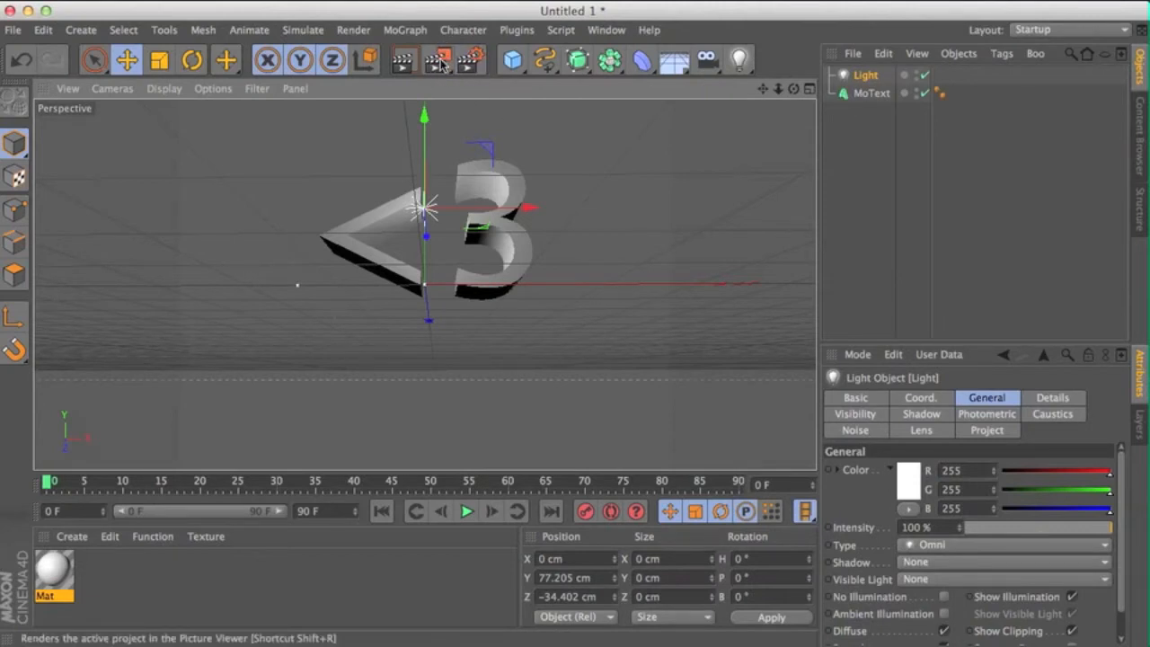
- Set render output to the Screen 1024 x 768 preset with Lock Ratio enabled
click(466, 60)
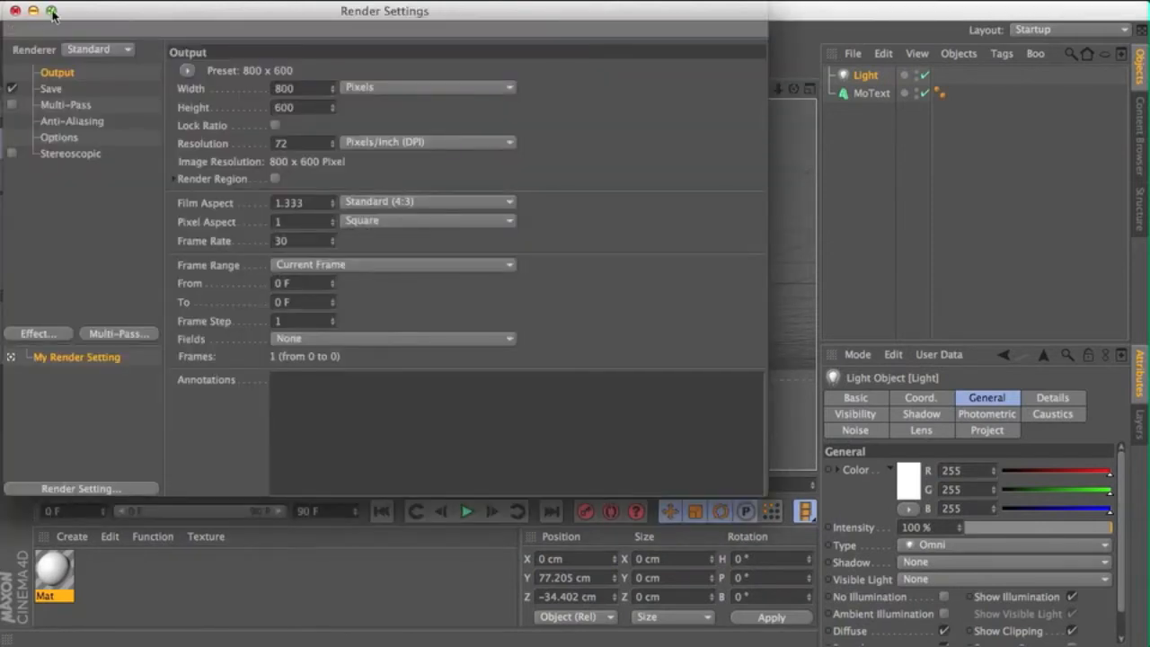
click(15, 11)
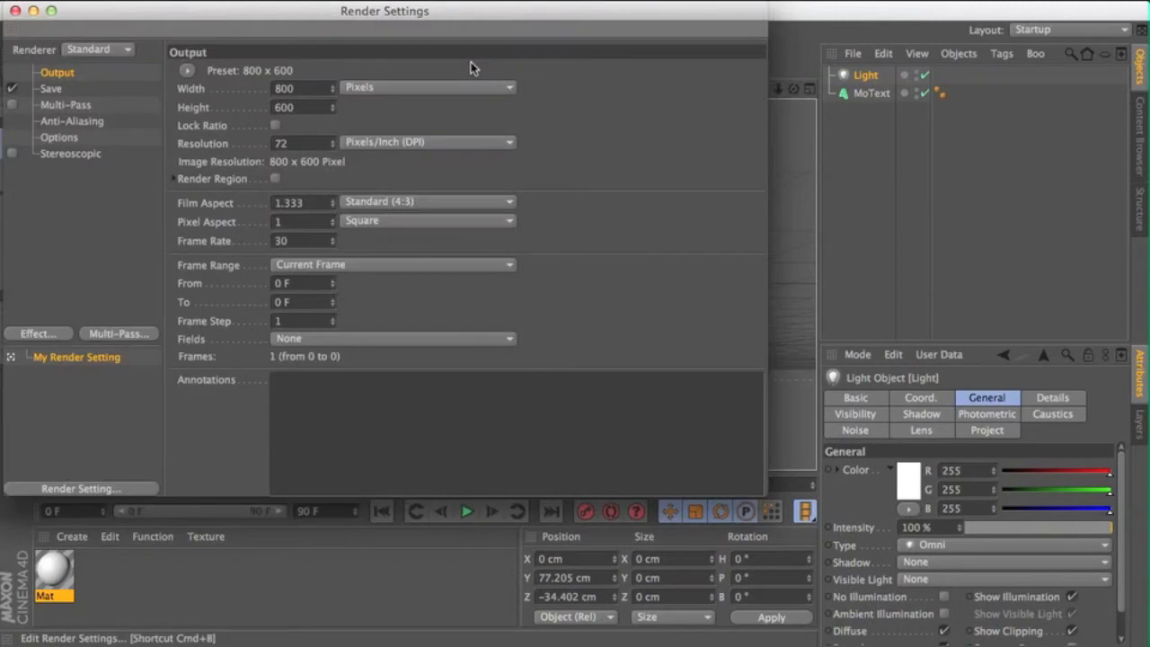
mouse_move(450, 81)
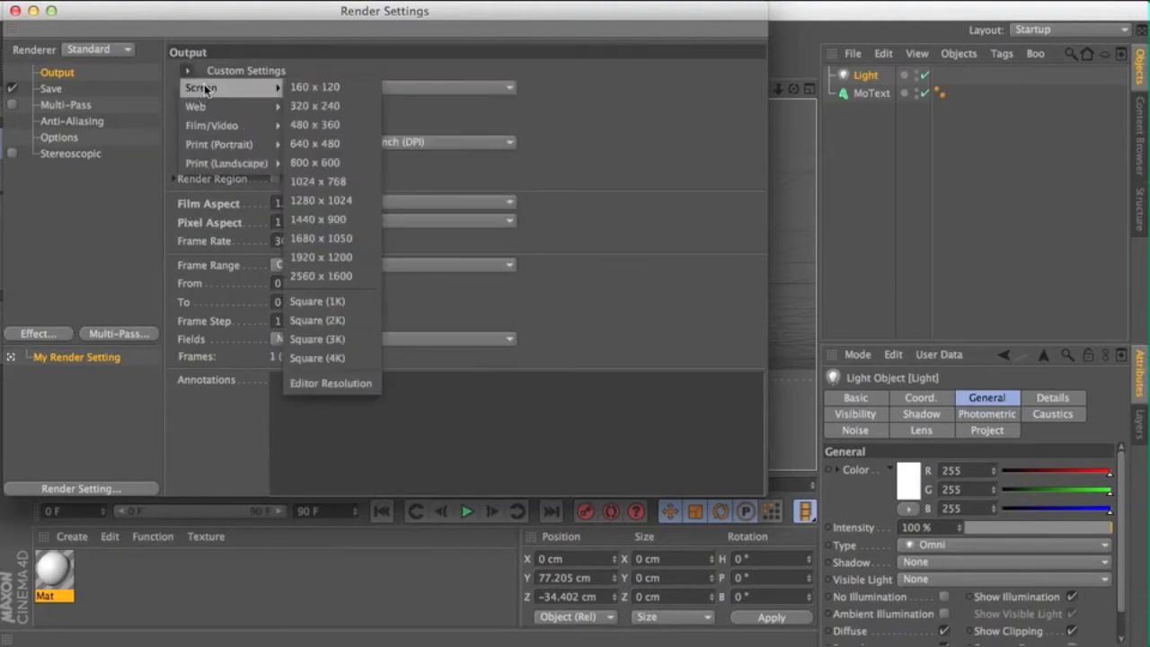
click(317, 182)
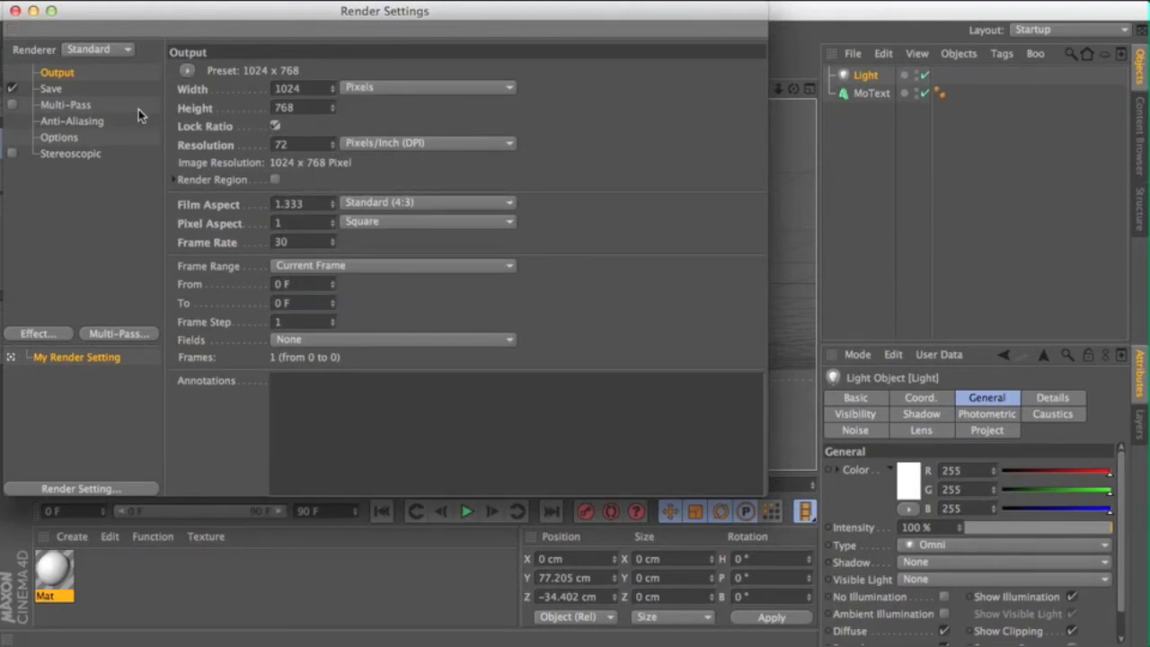
- Raise render anti-aliasing from Geometry to Best, with levels 1x1 to 4x4
click(51, 88)
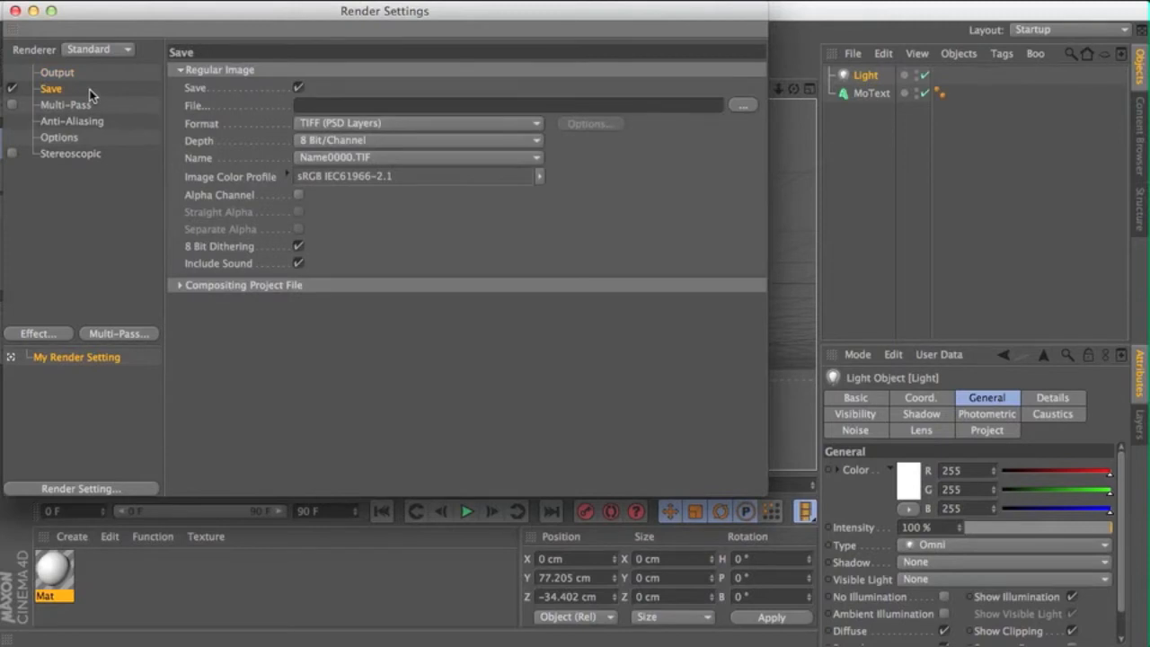
click(65, 105)
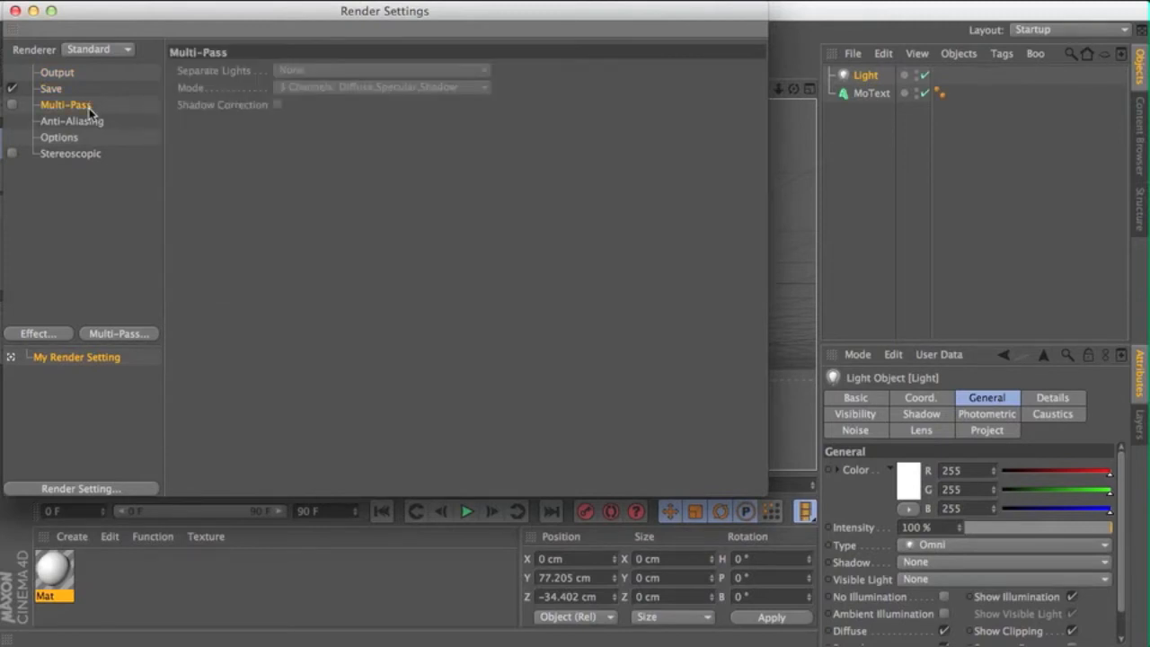
click(72, 121)
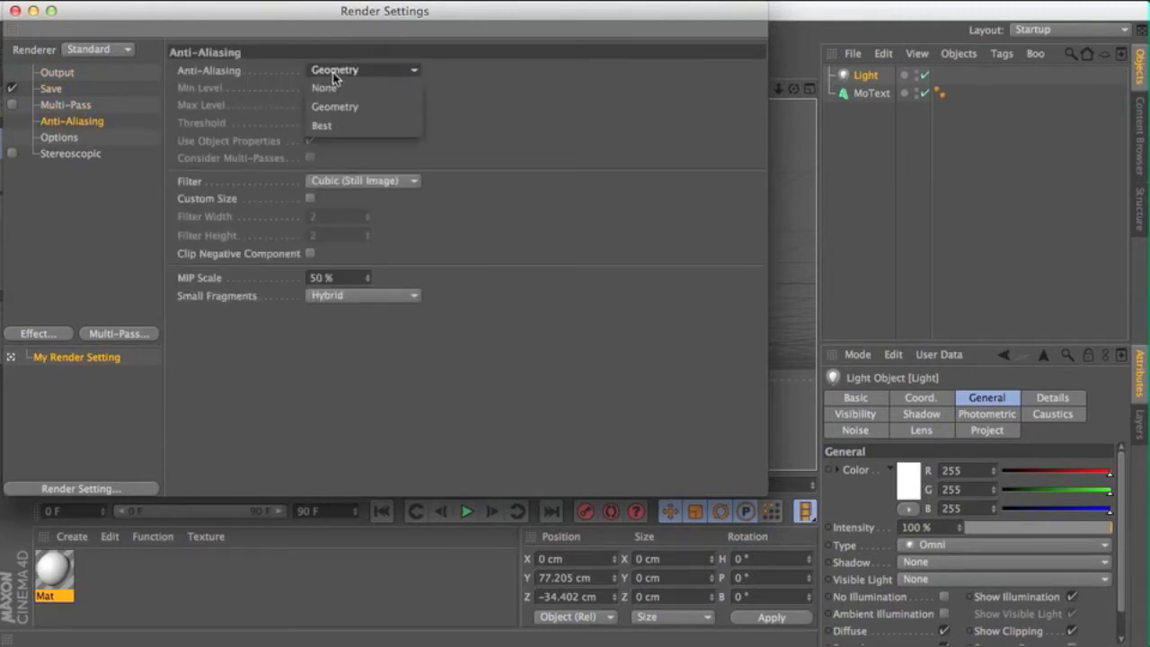
click(322, 125)
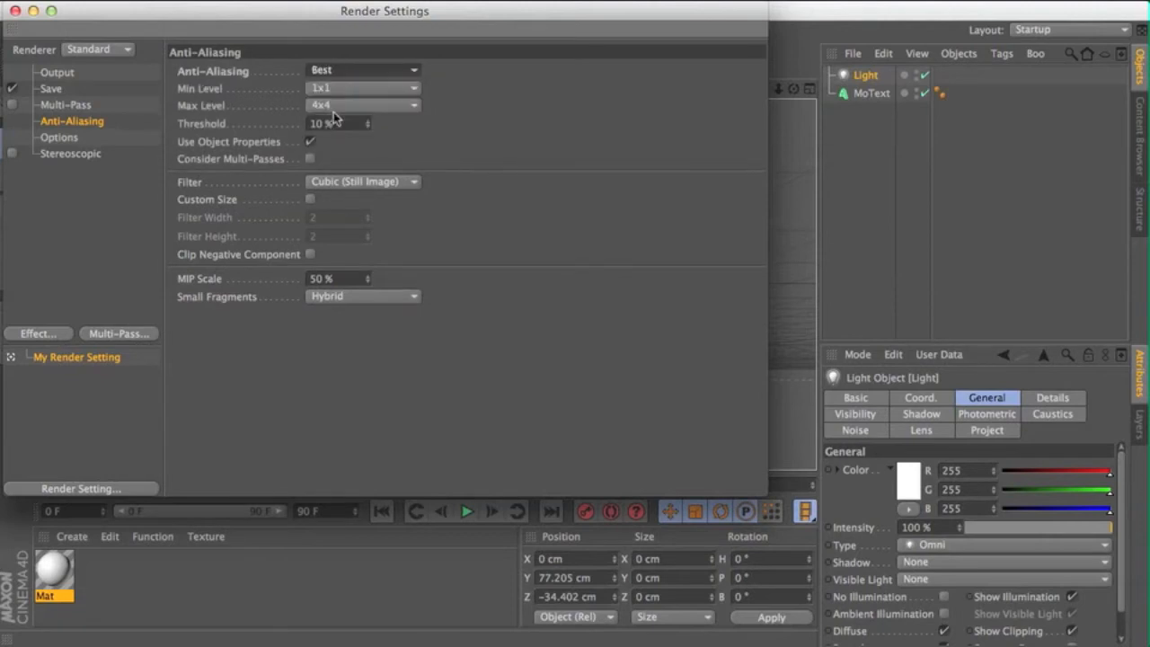
click(51, 88)
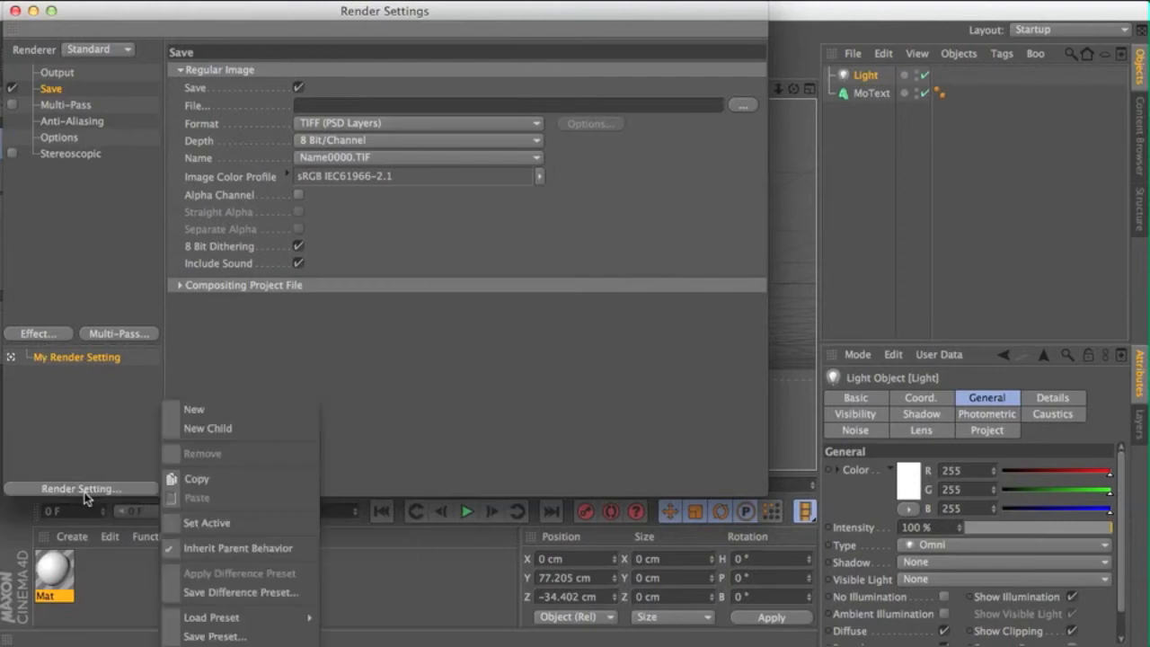
mouse_move(229, 592)
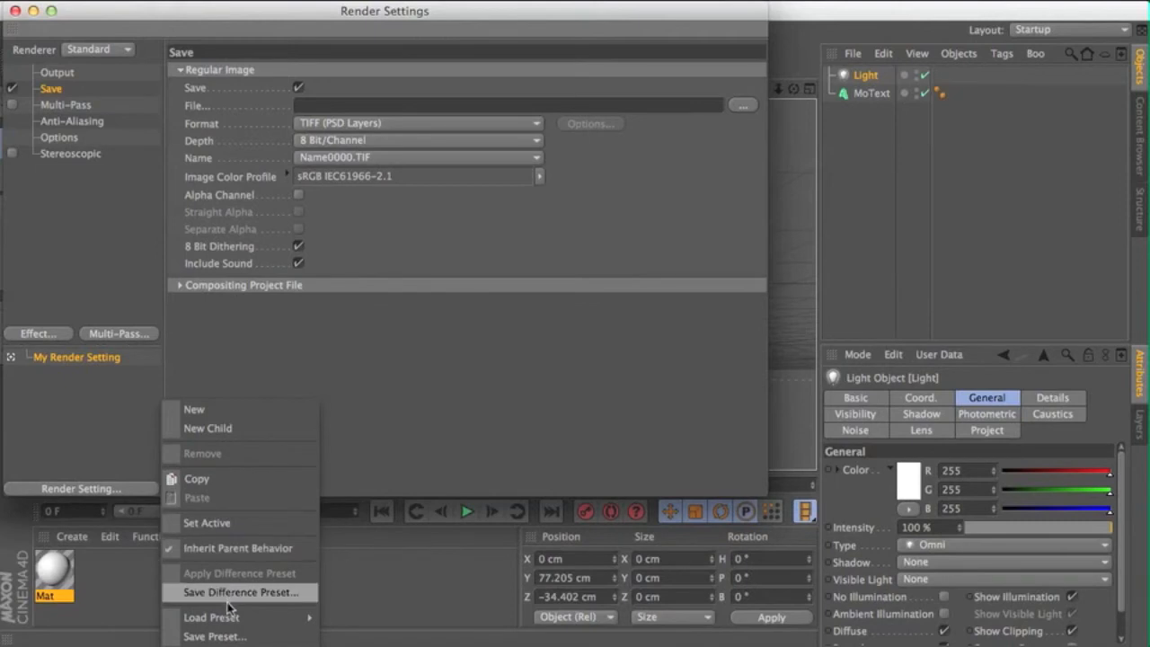
mouse_move(211, 617)
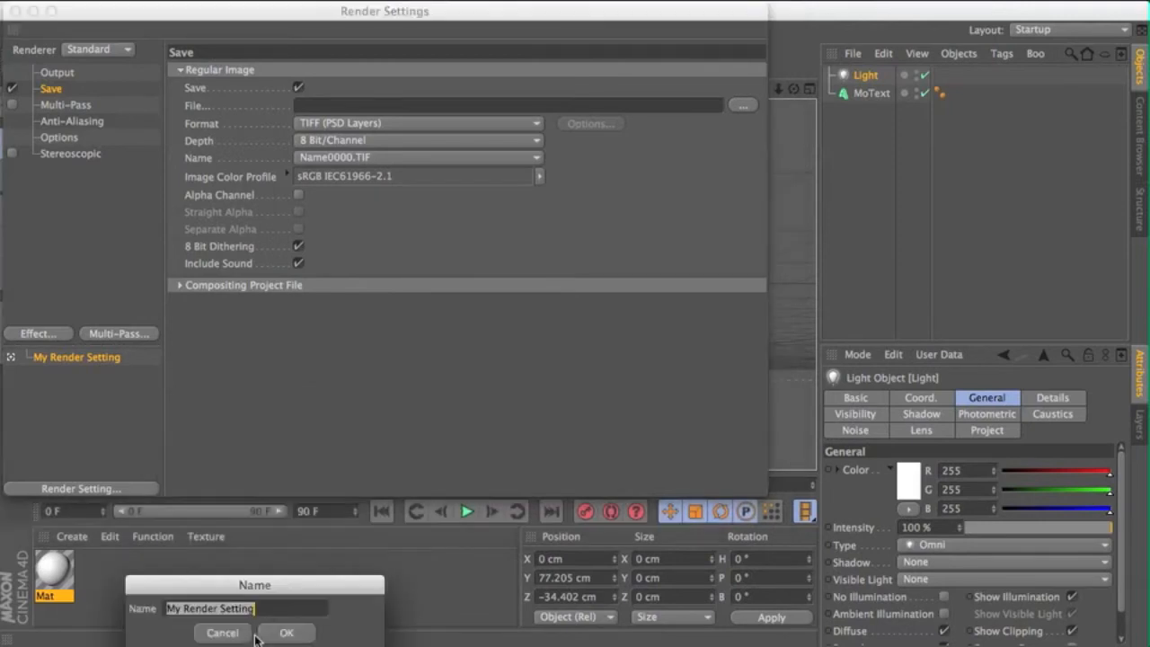
text(Yo)
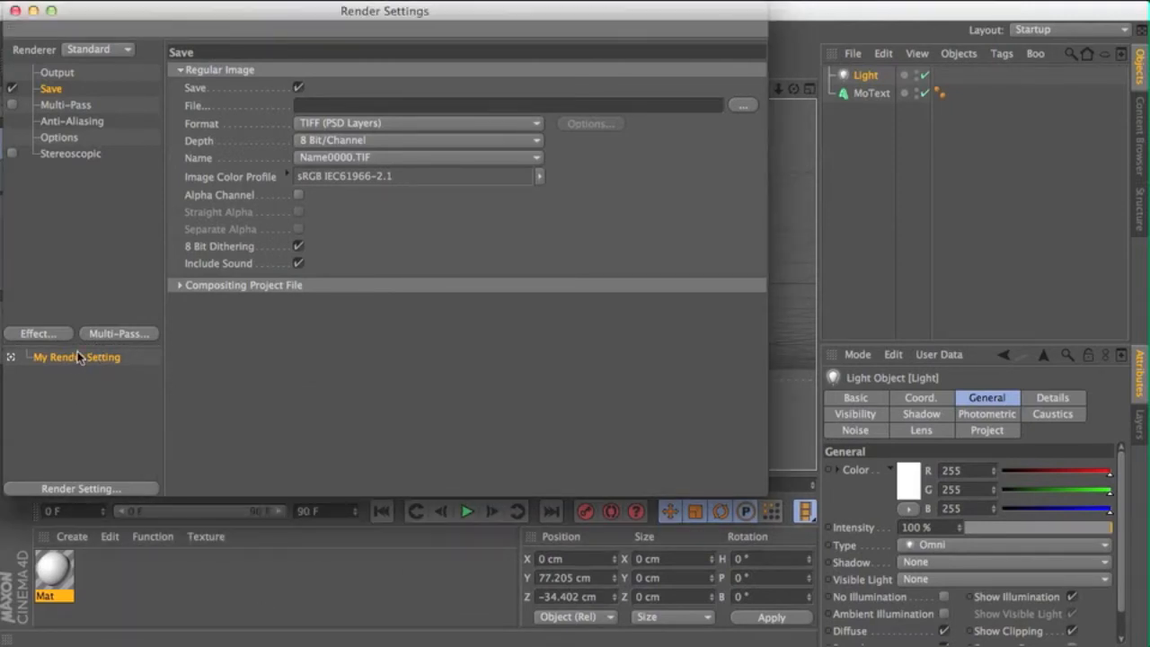
mouse_move(36, 489)
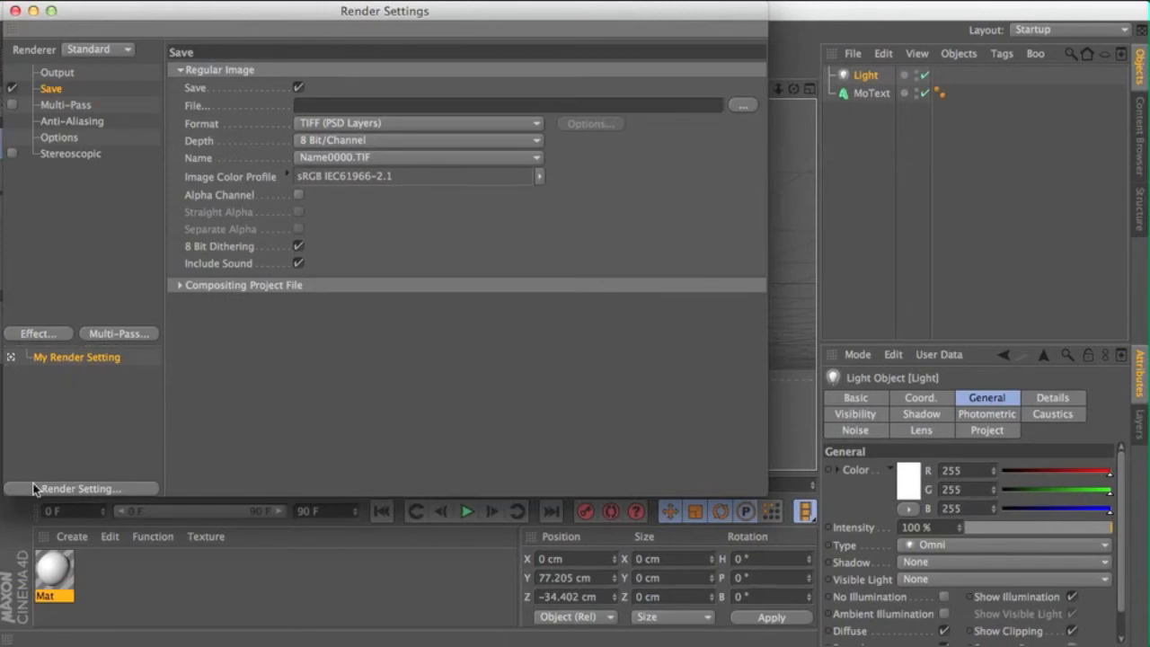
mouse_move(50, 474)
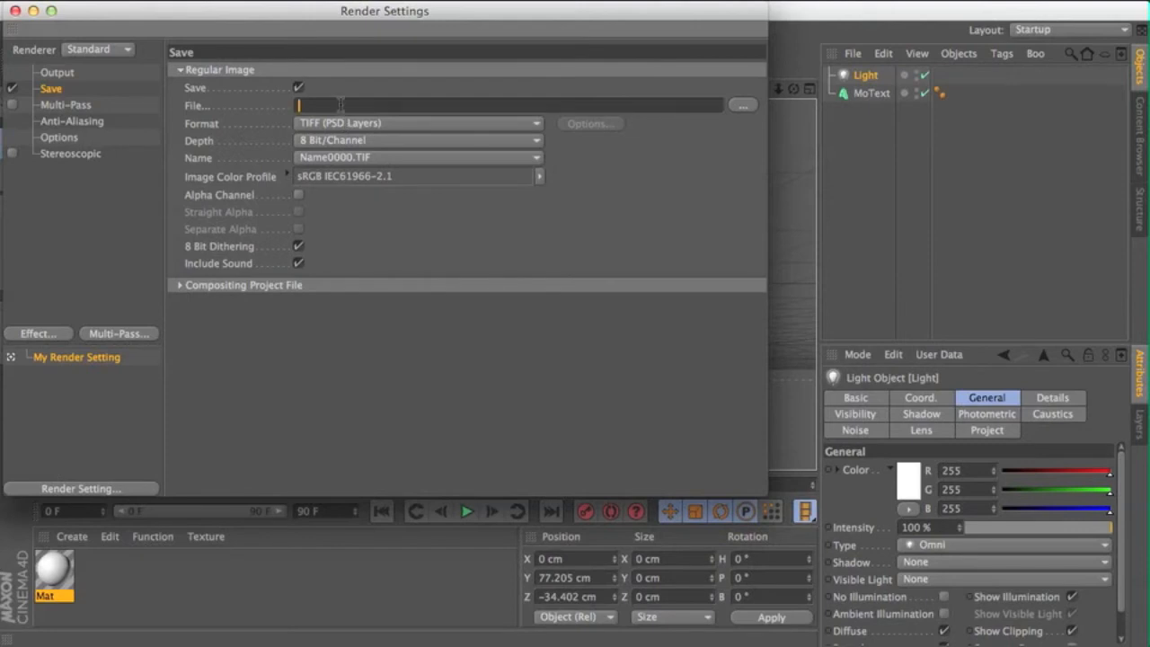
- Save renders to file name TutorialC4D as PNG with Alpha Channel kept on
text(TU)
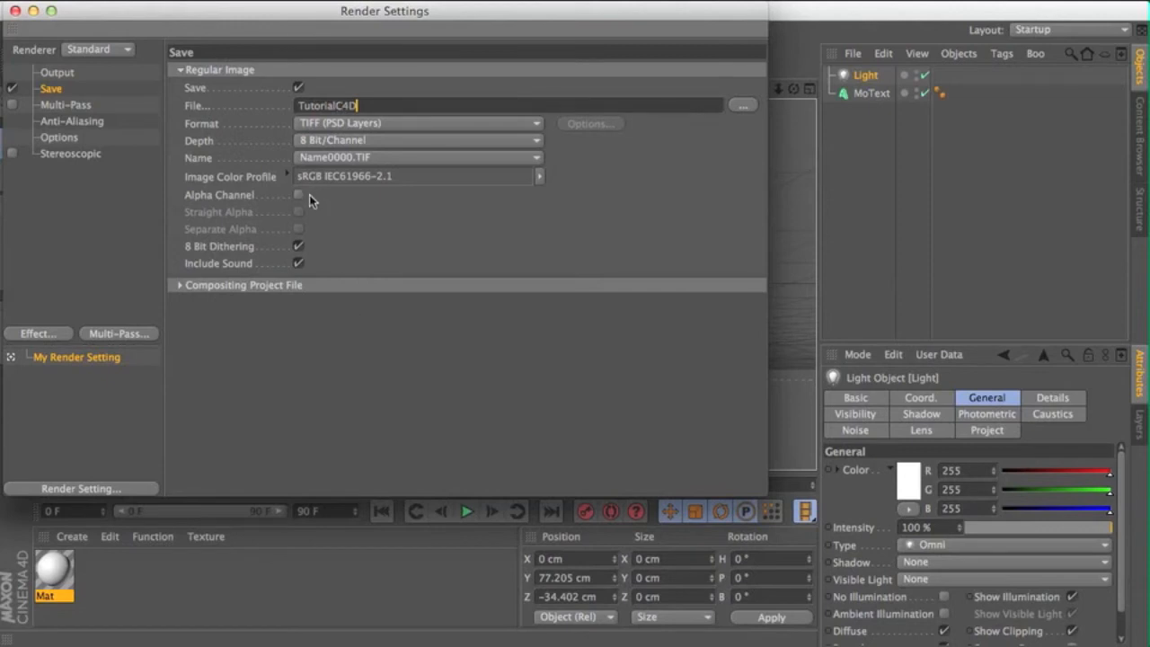
mouse_move(299, 198)
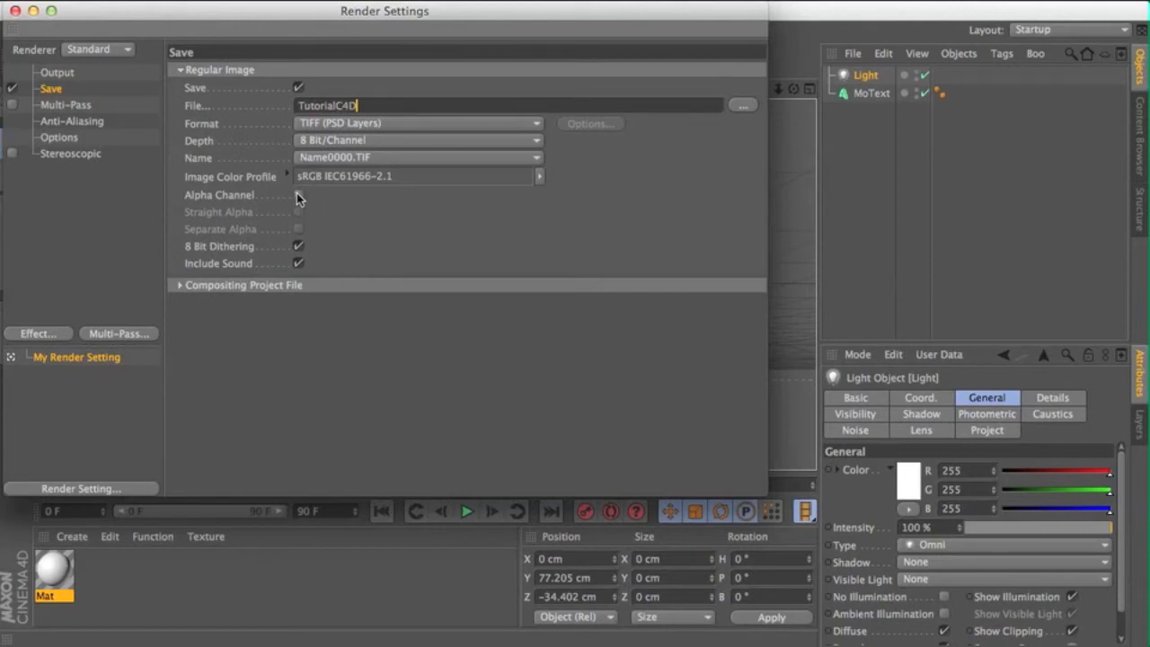
click(298, 195)
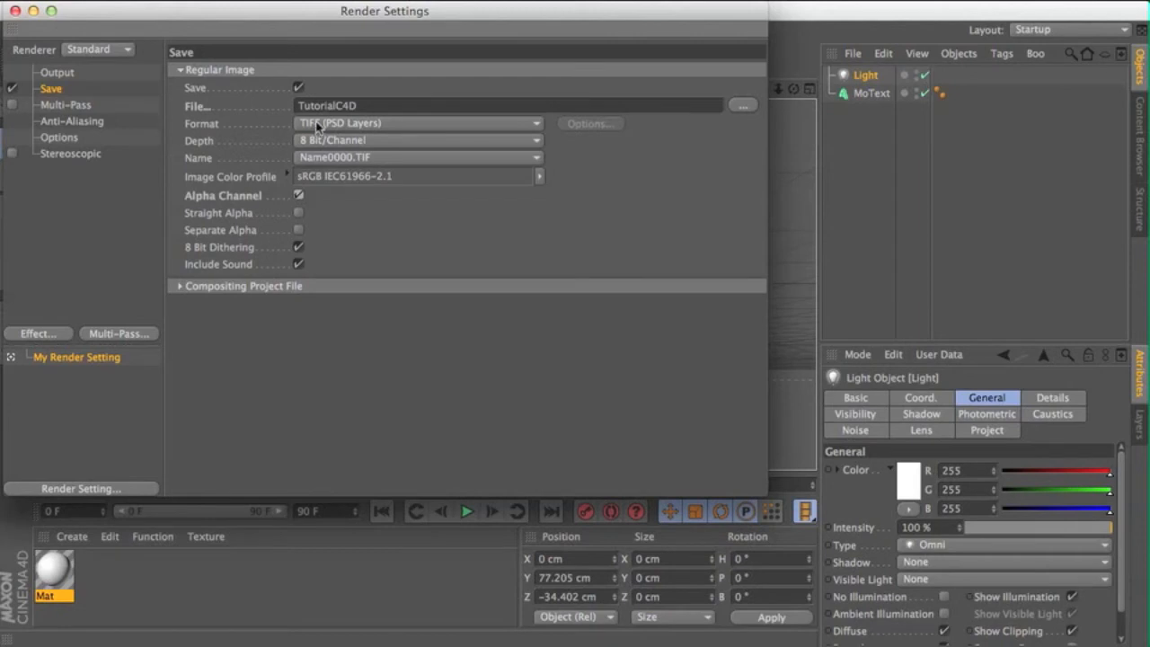
click(418, 123)
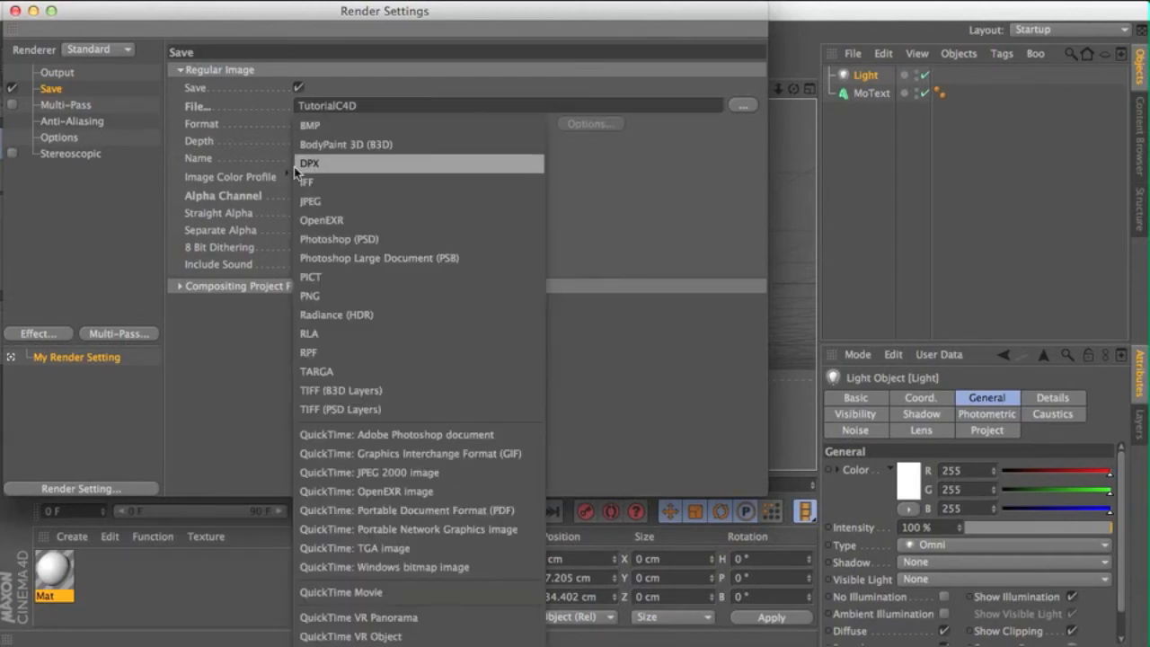
mouse_move(379, 258)
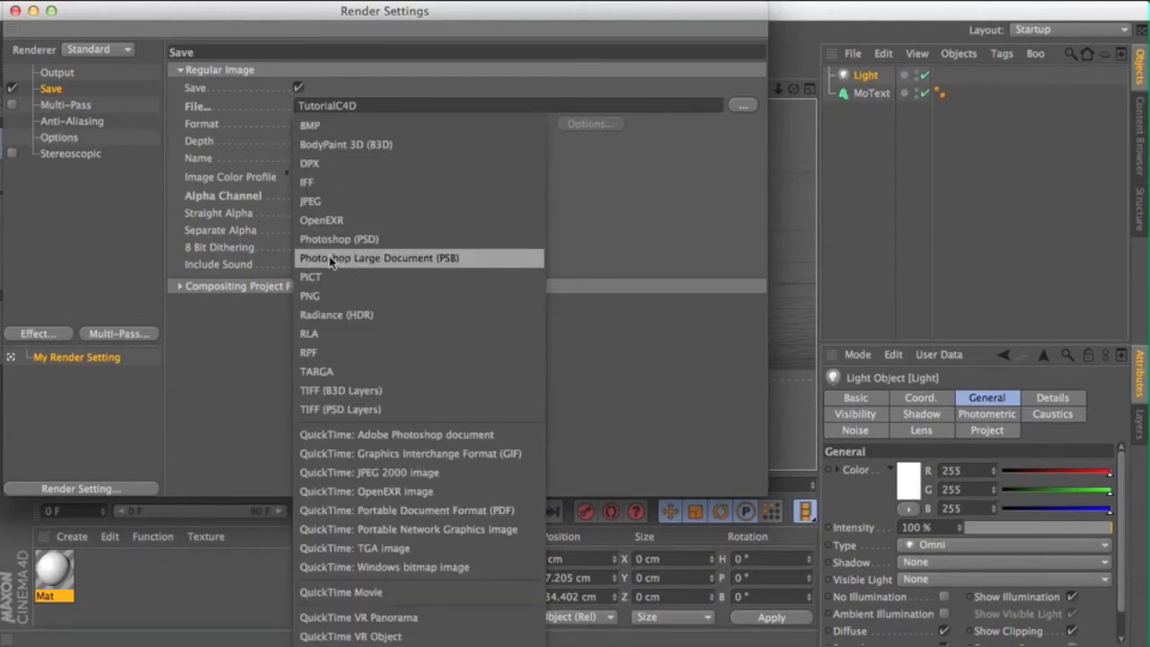
mouse_move(362, 296)
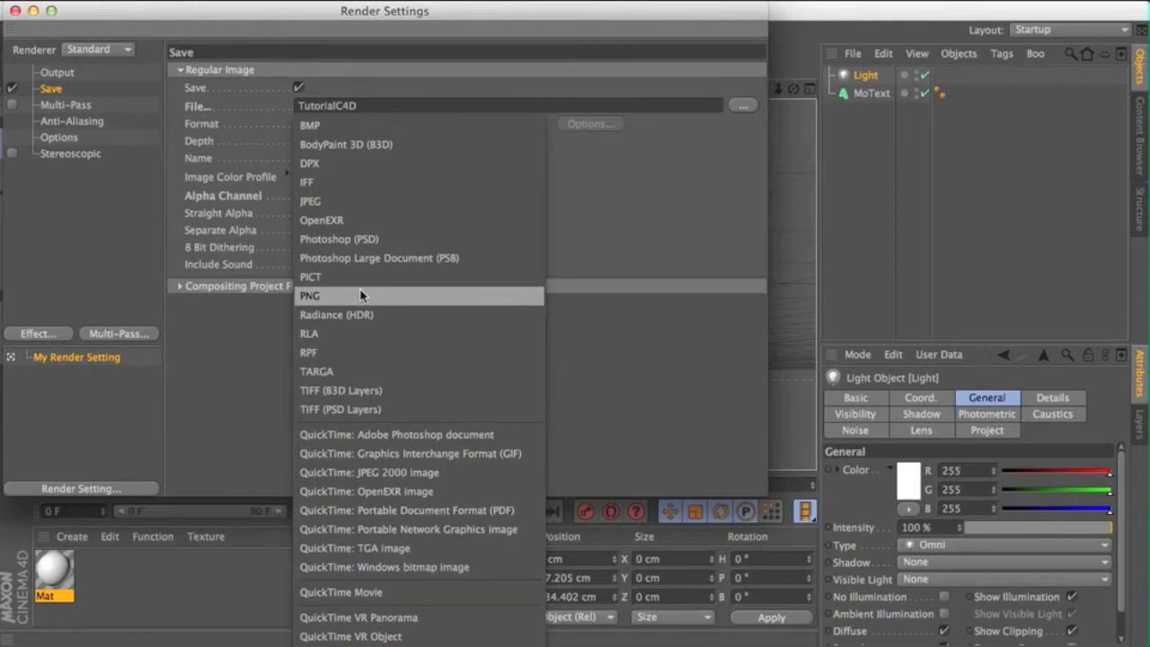
click(309, 295)
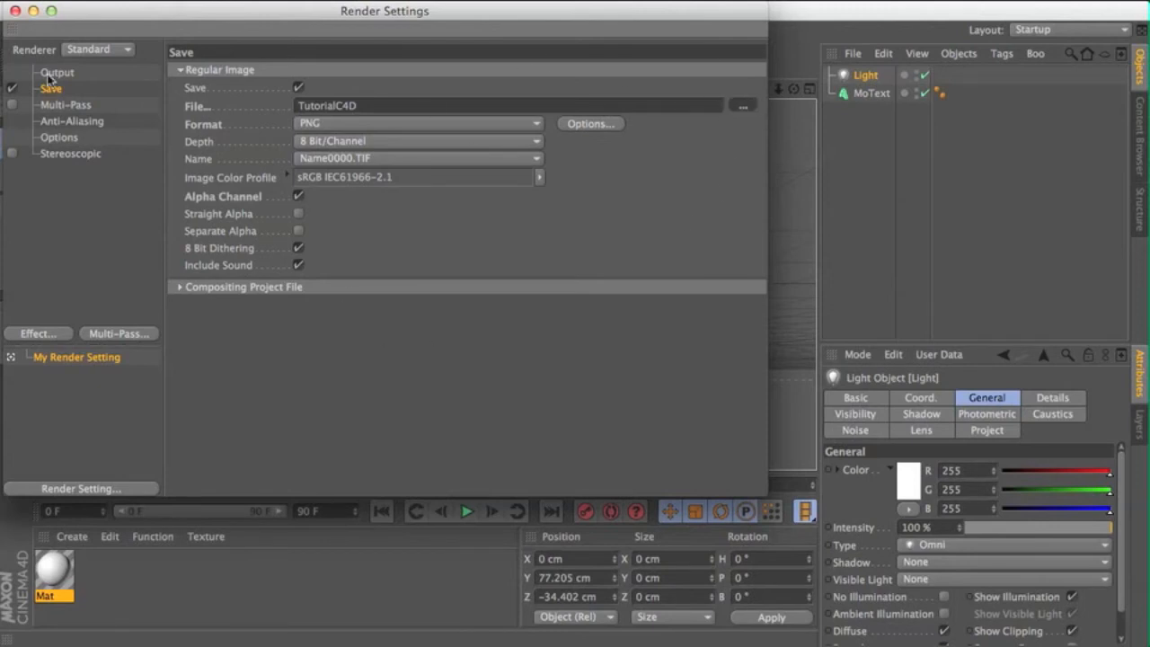
- Save the render as TutorialC4D in C4D Works and render to the Picture Viewer
click(742, 105)
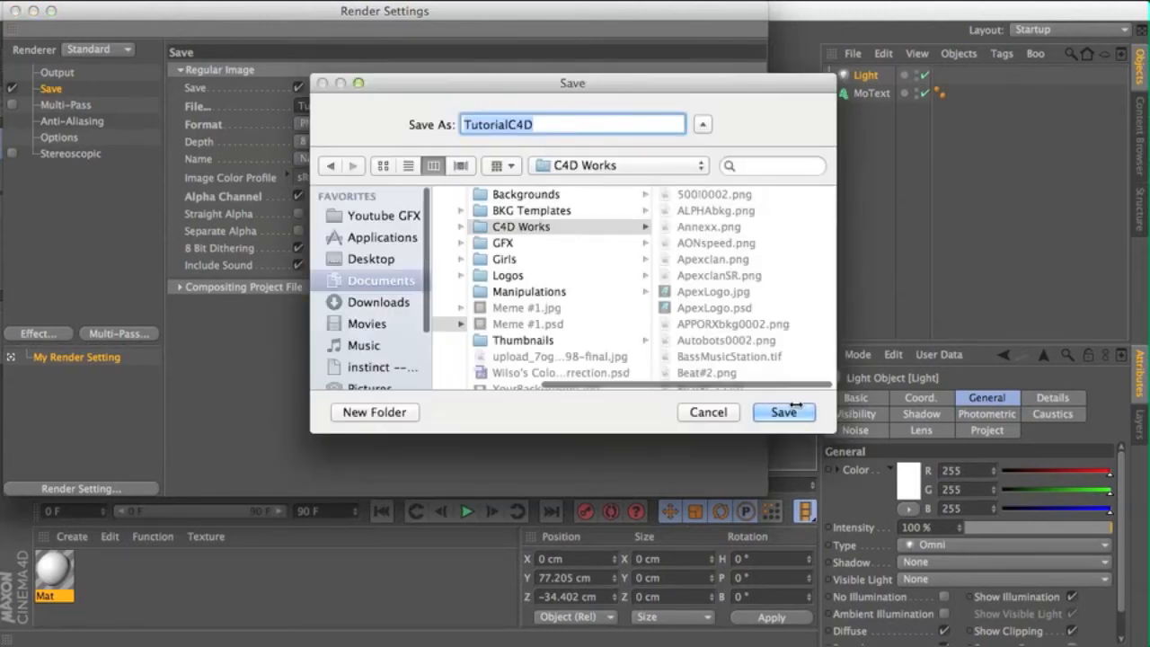
click(783, 412)
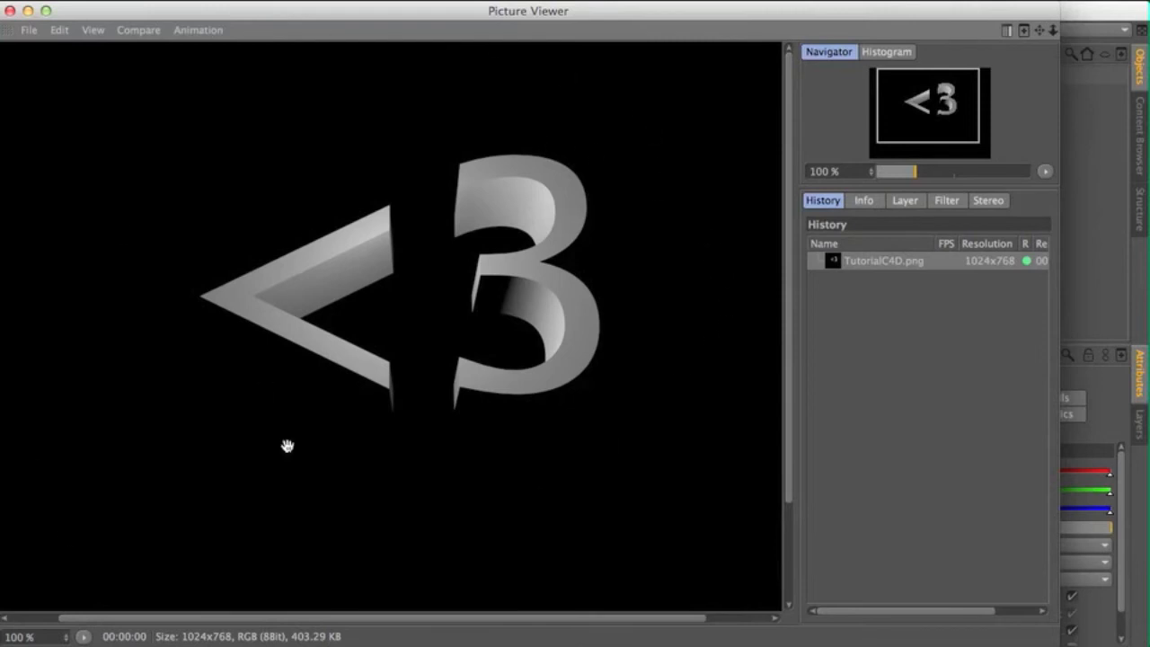
mouse_move(709, 111)
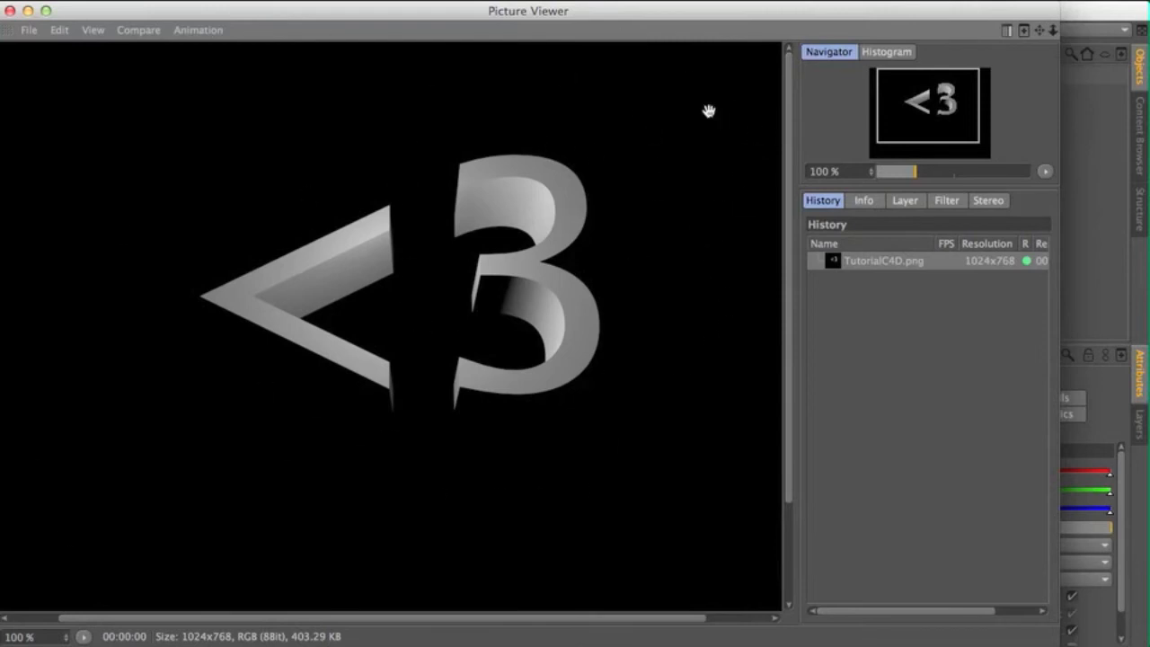
mouse_move(523, 369)
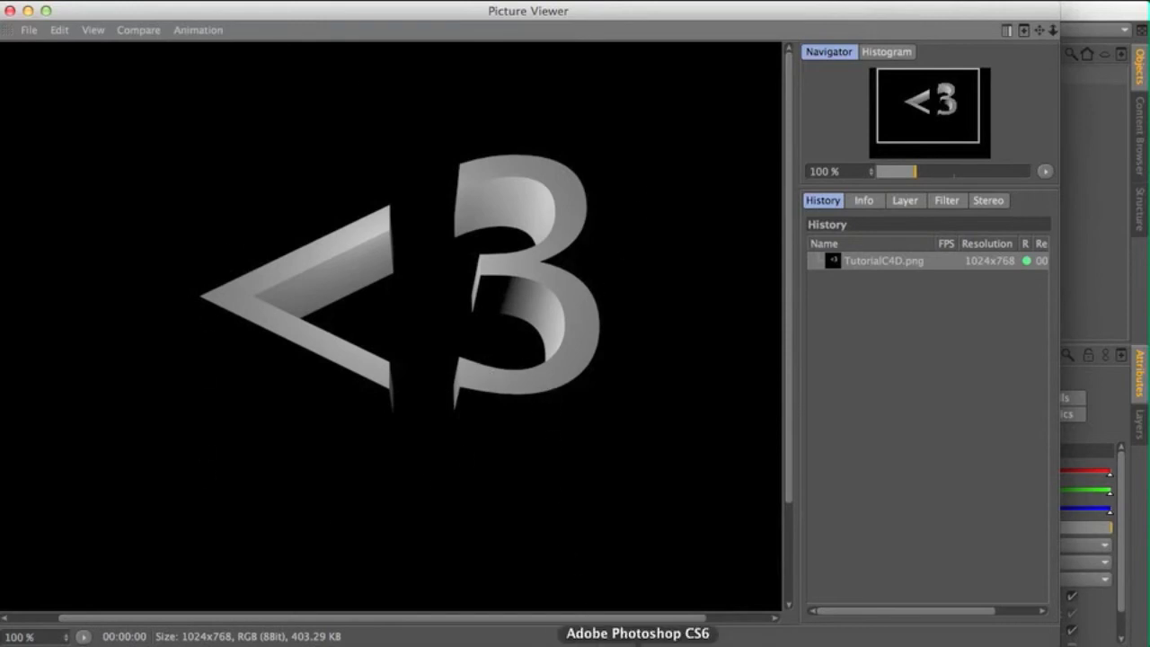
- Create the 800x800 white document 'FaZeispopular' from the YT logos preset
click(27, 11)
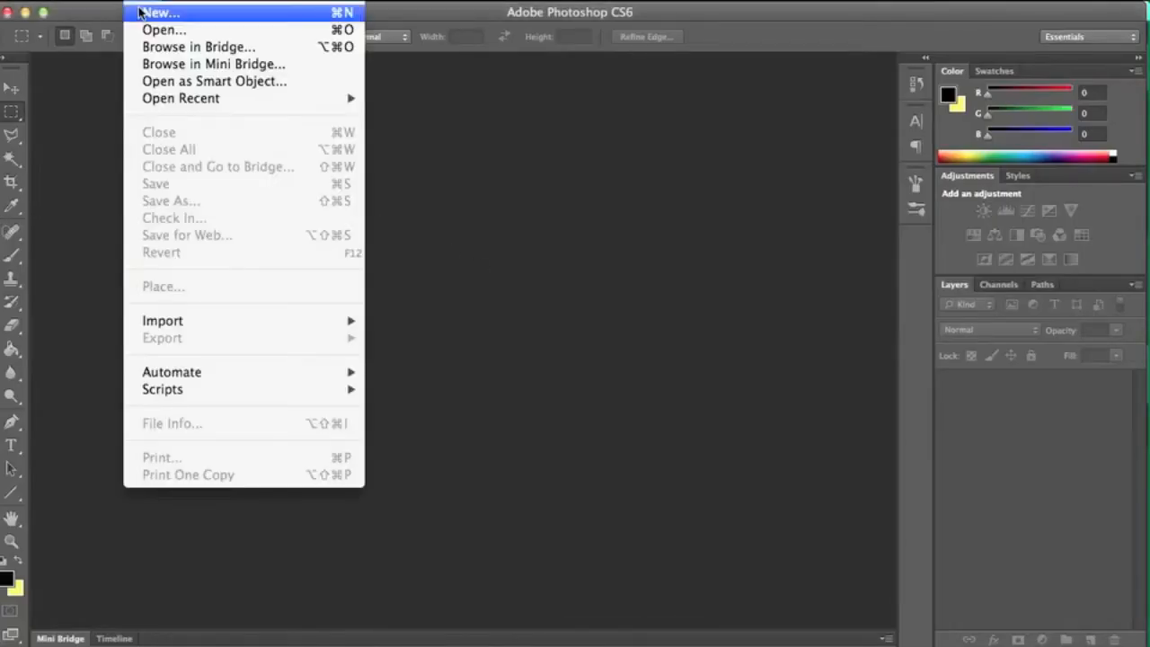
click(159, 12)
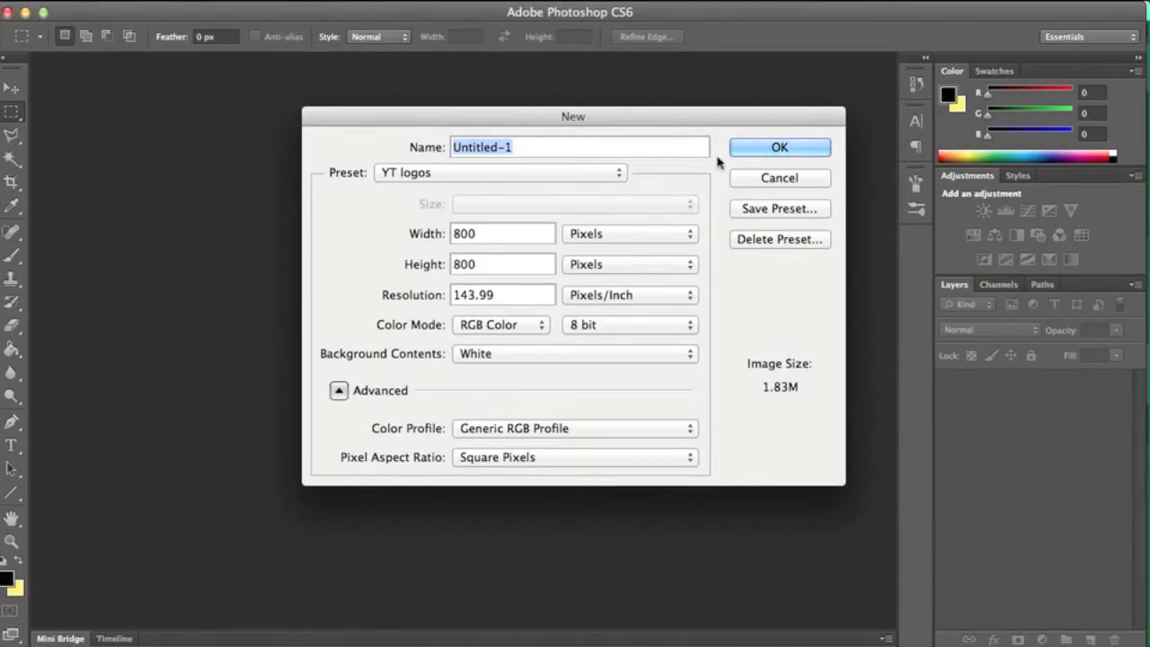
text(P)
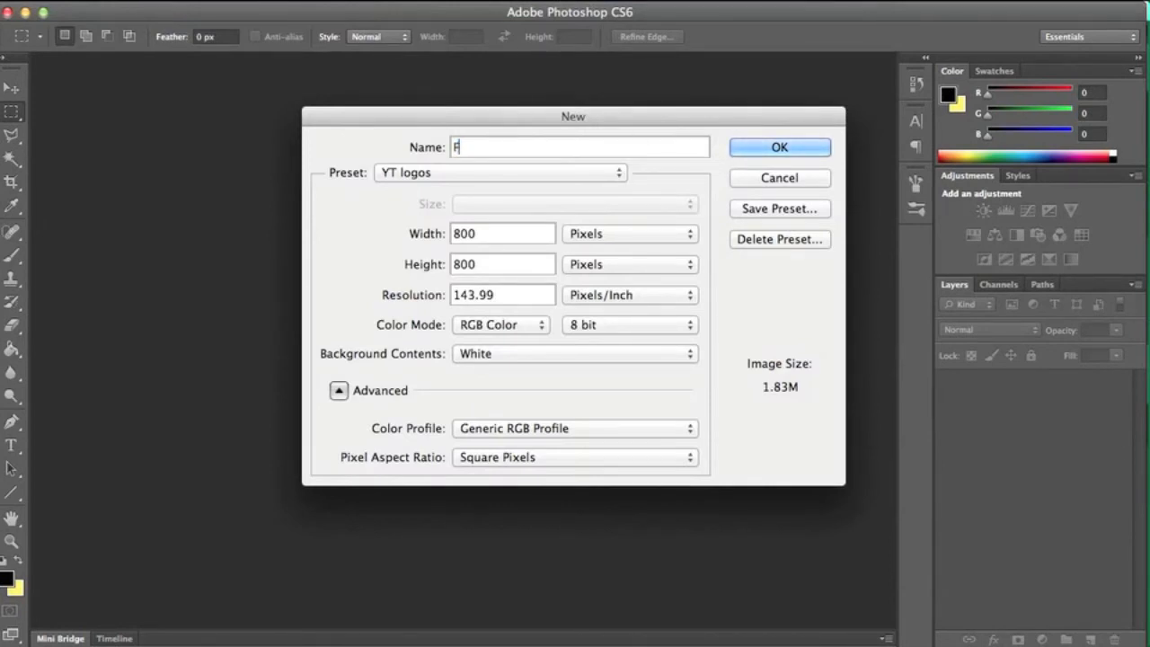
text(F)
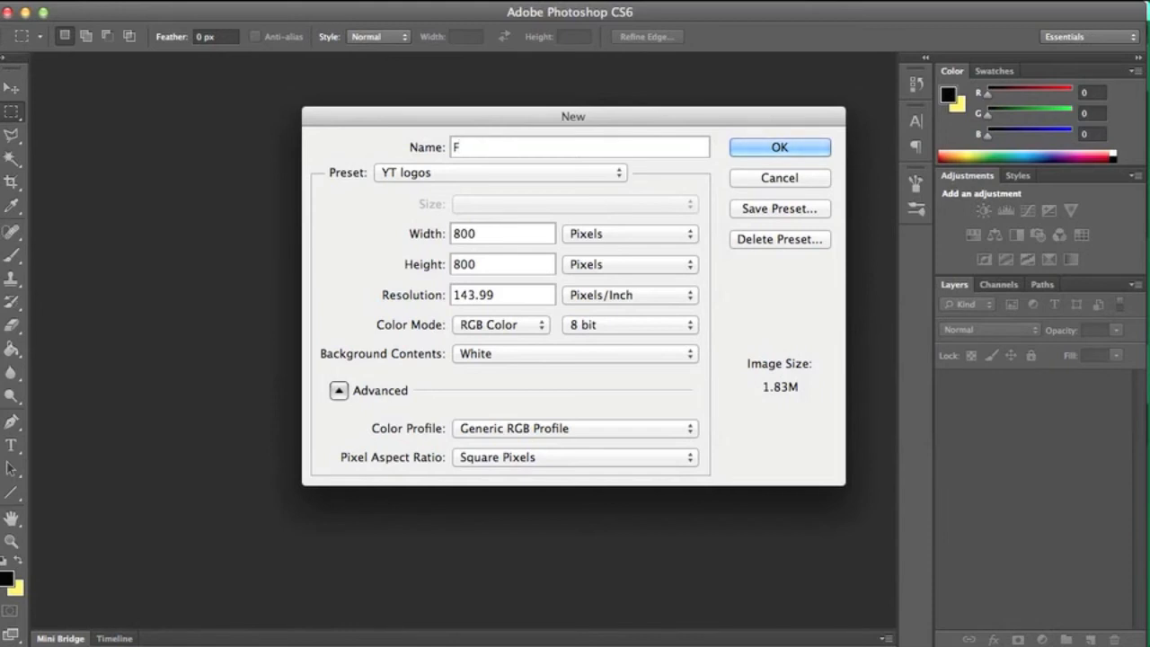
text(aX)
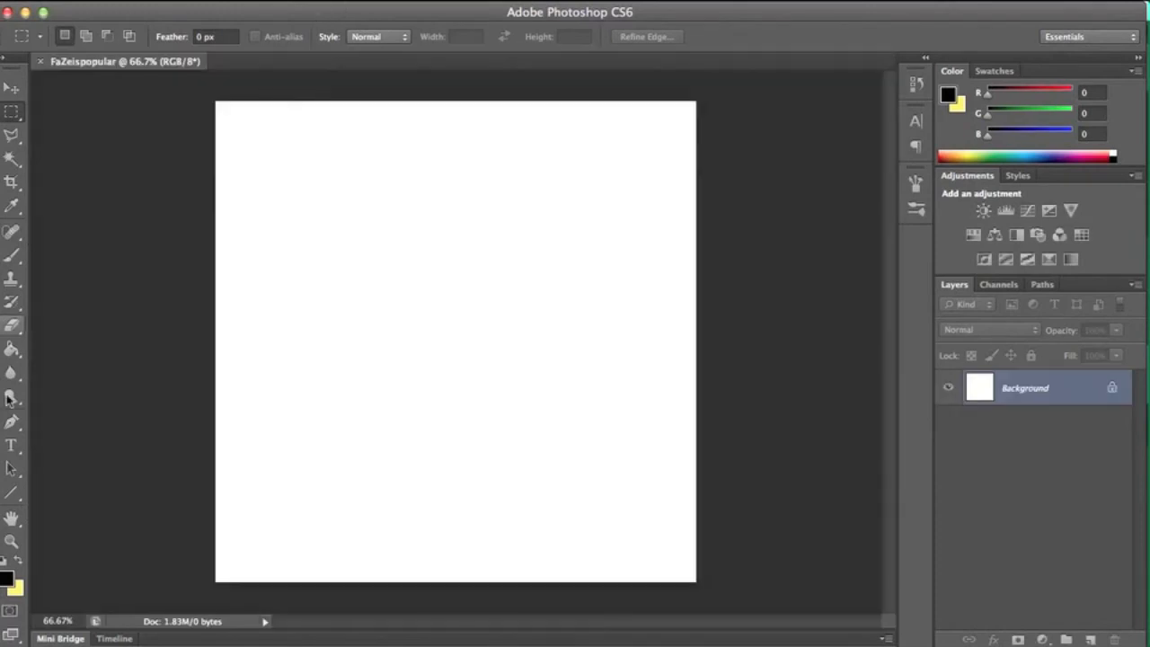
mouse_move(27, 371)
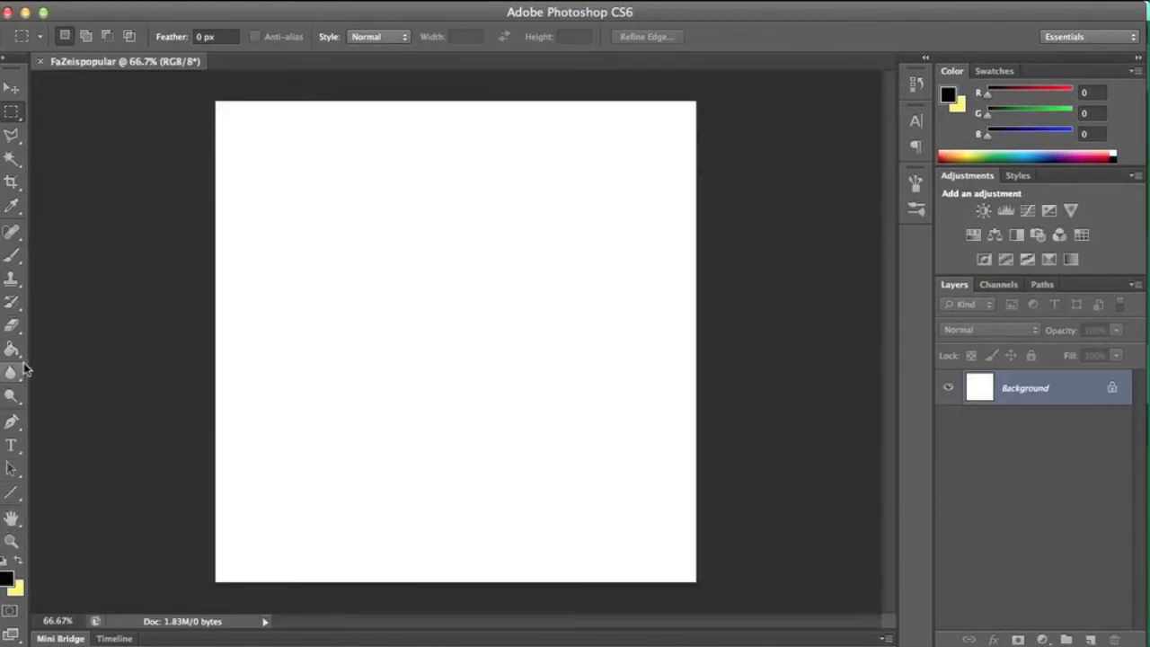
- Fill the canvas pale yellow with the Paint Bucket and start File > Place
click(391, 391)
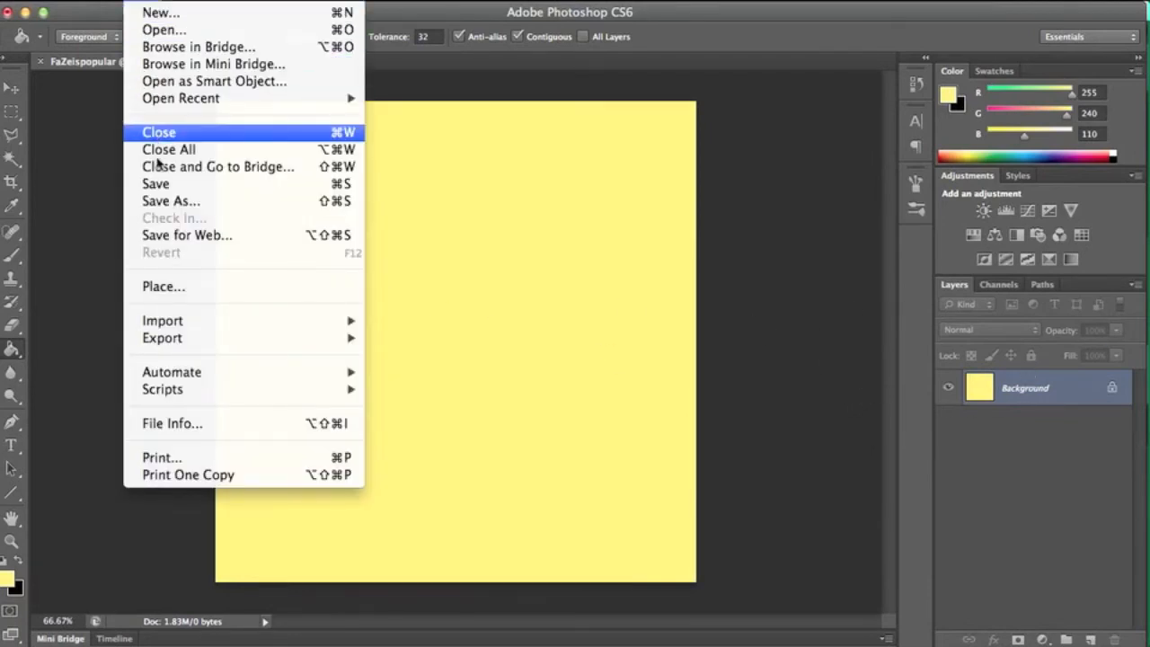
click(163, 286)
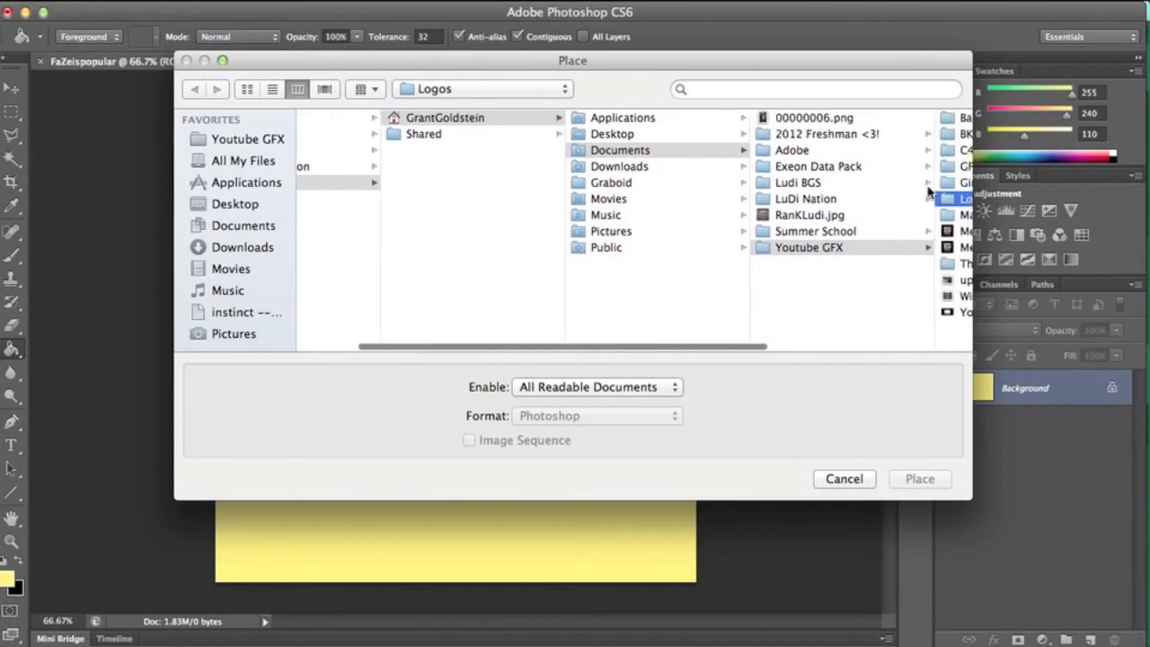
- Place TutorialC4D.png from the C4D Works folder onto the yellow canvas
click(657, 150)
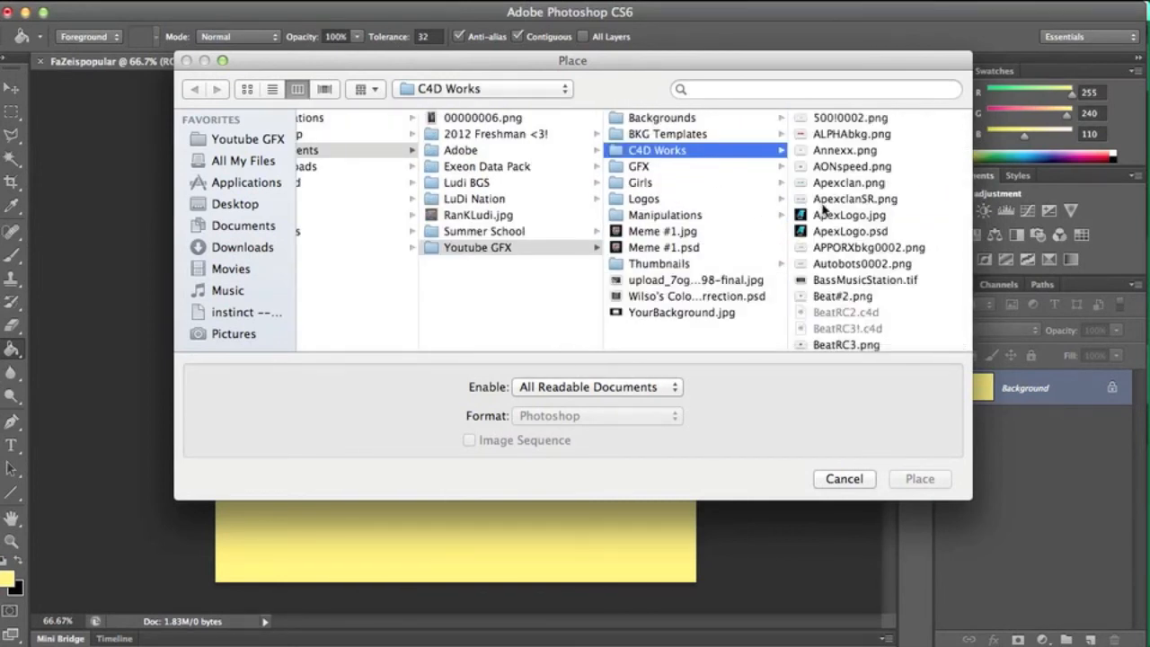
scroll(down, 3)
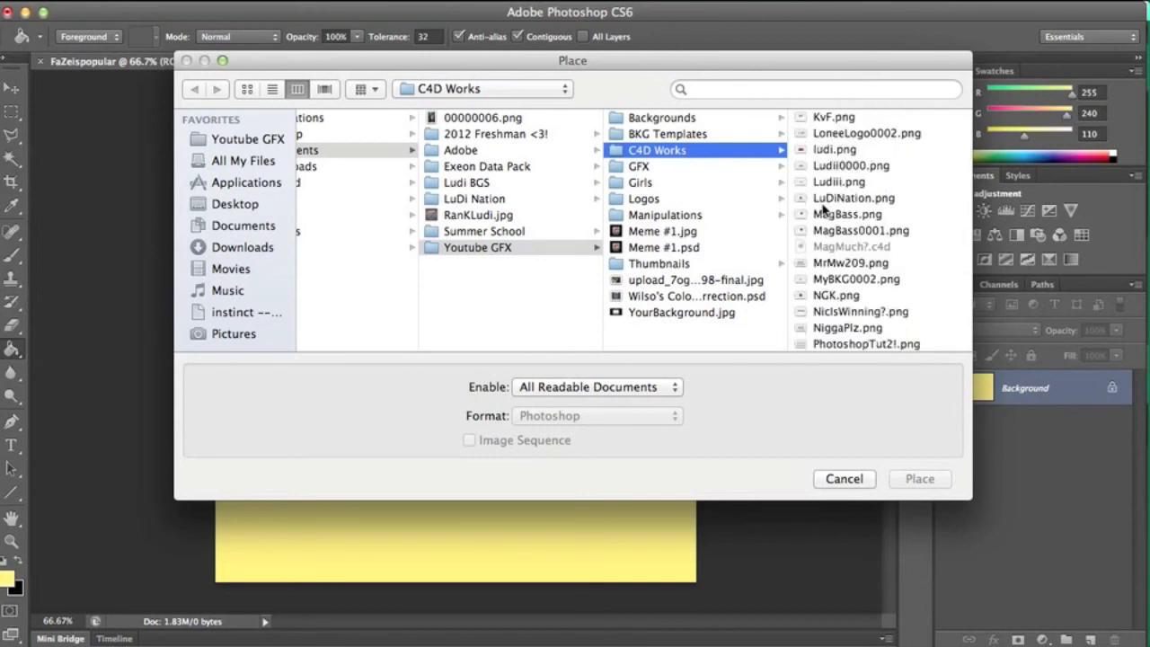
scroll(down, 3)
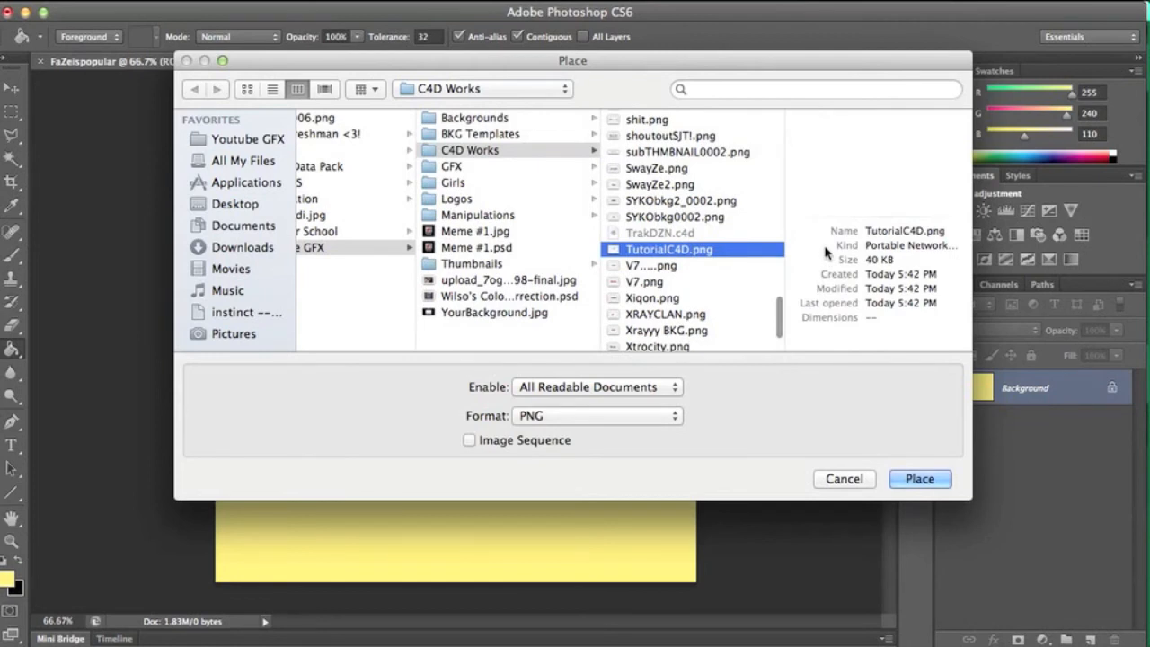
click(919, 477)
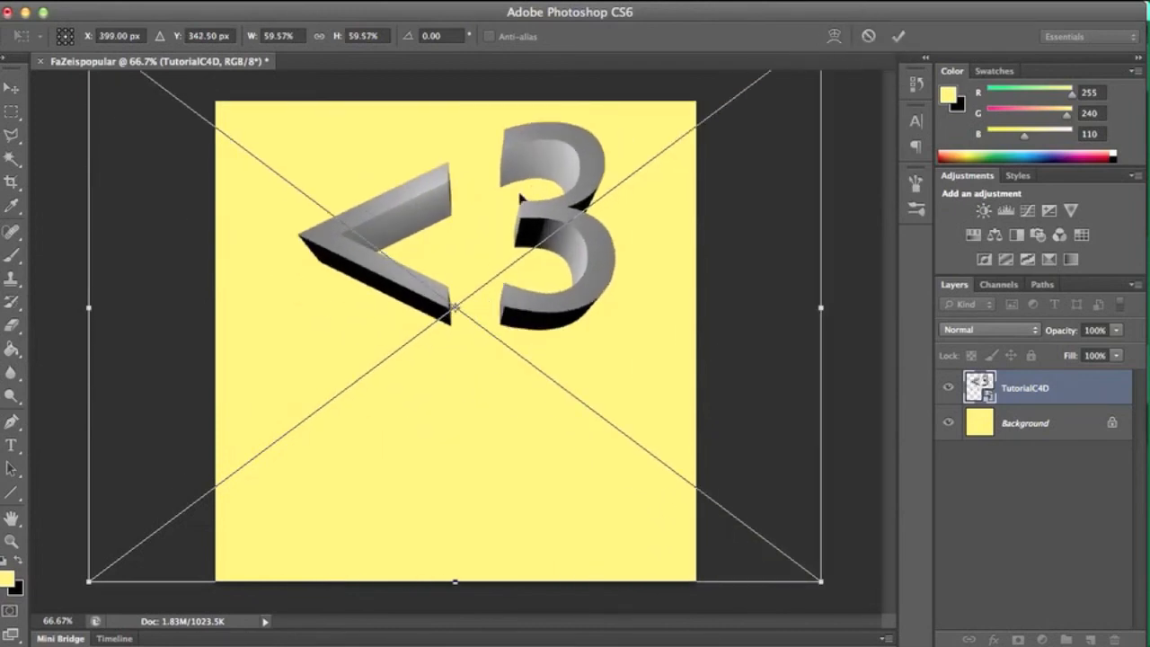
- Scale the placed <3 render down and move it to the canvas's upper area
drag(458, 306, 442, 268)
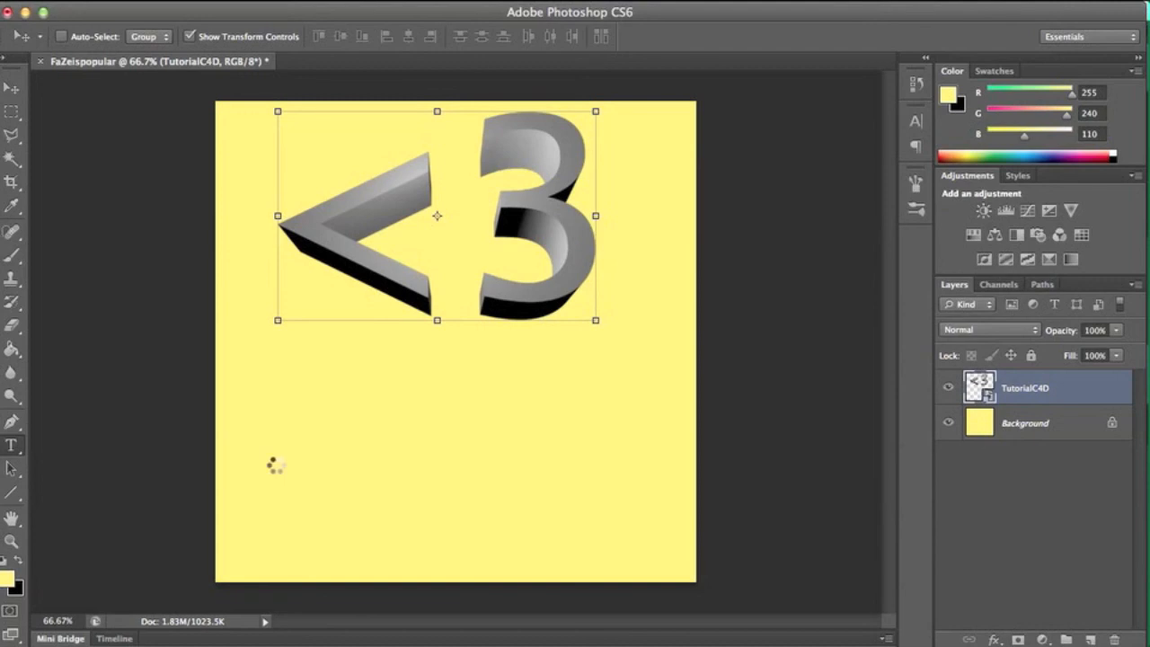
click(13, 445)
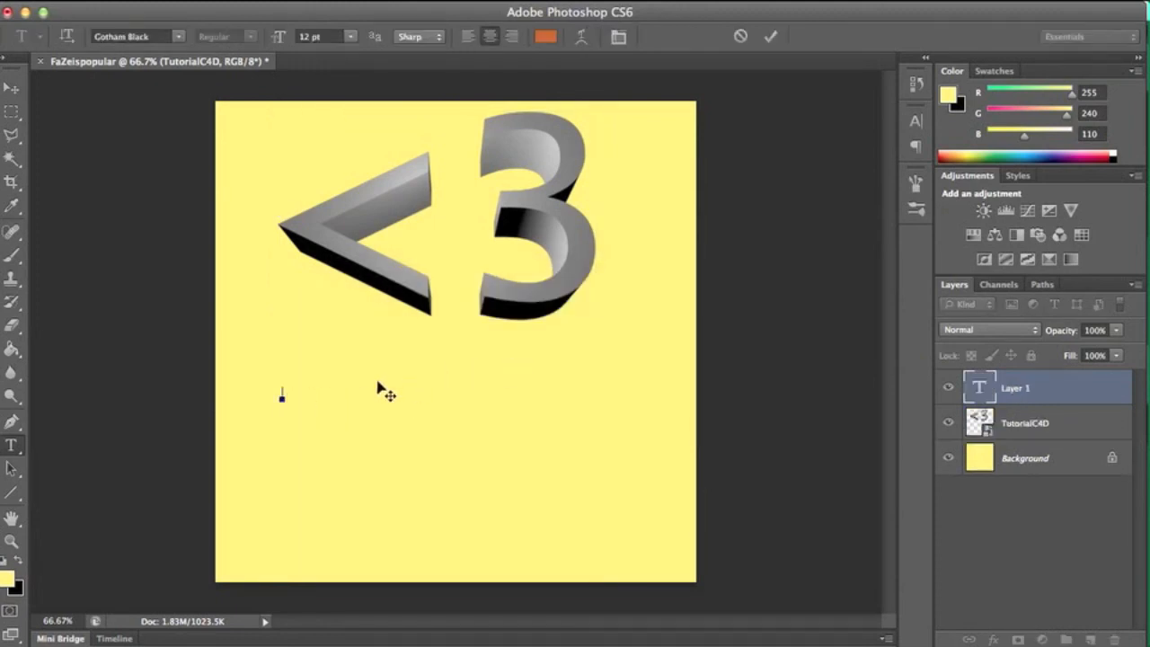
mouse_move(337, 402)
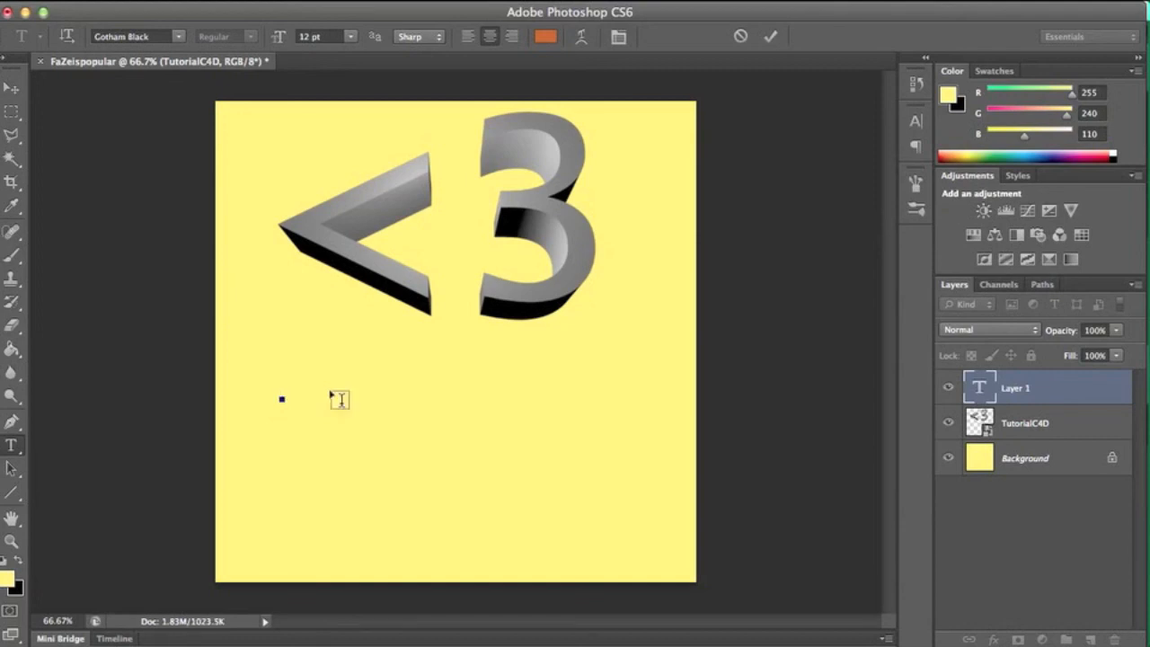
- Type 'MY SUBS' below the <3 and set its size to 60 pt
text(MY SUBS)
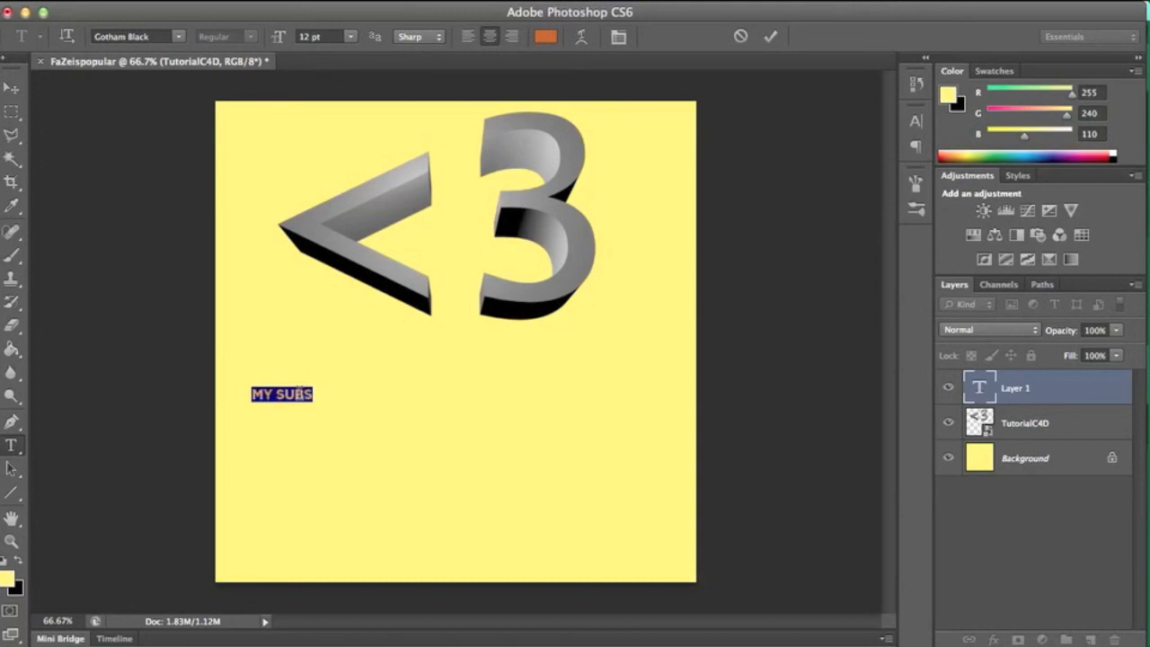
click(348, 36)
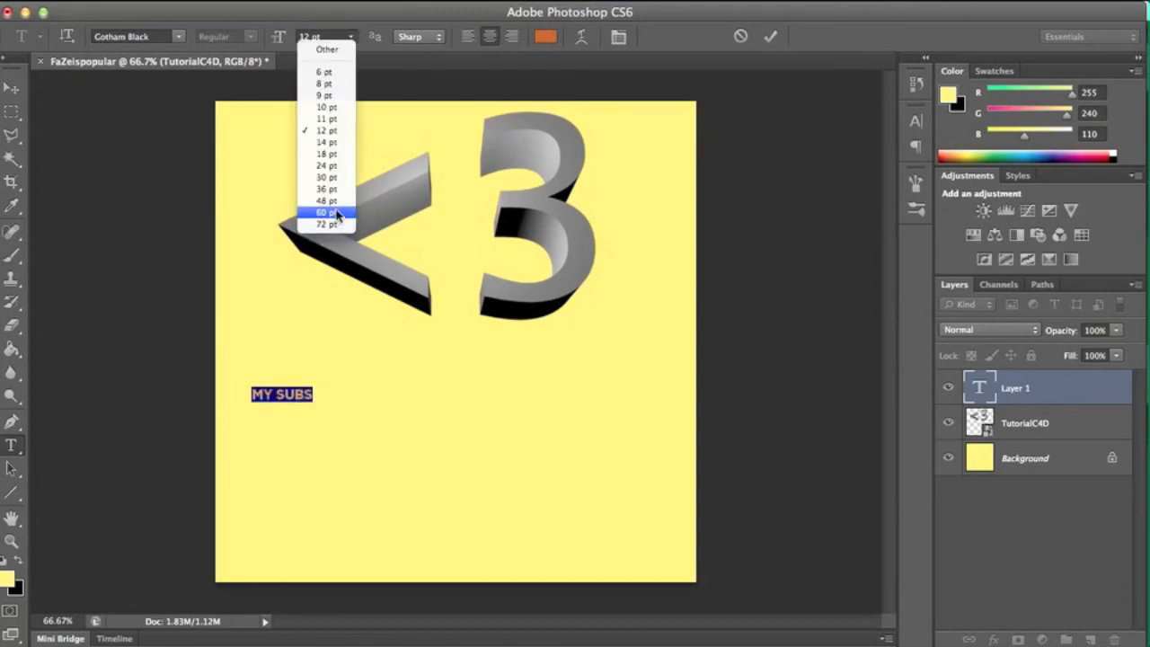
click(326, 212)
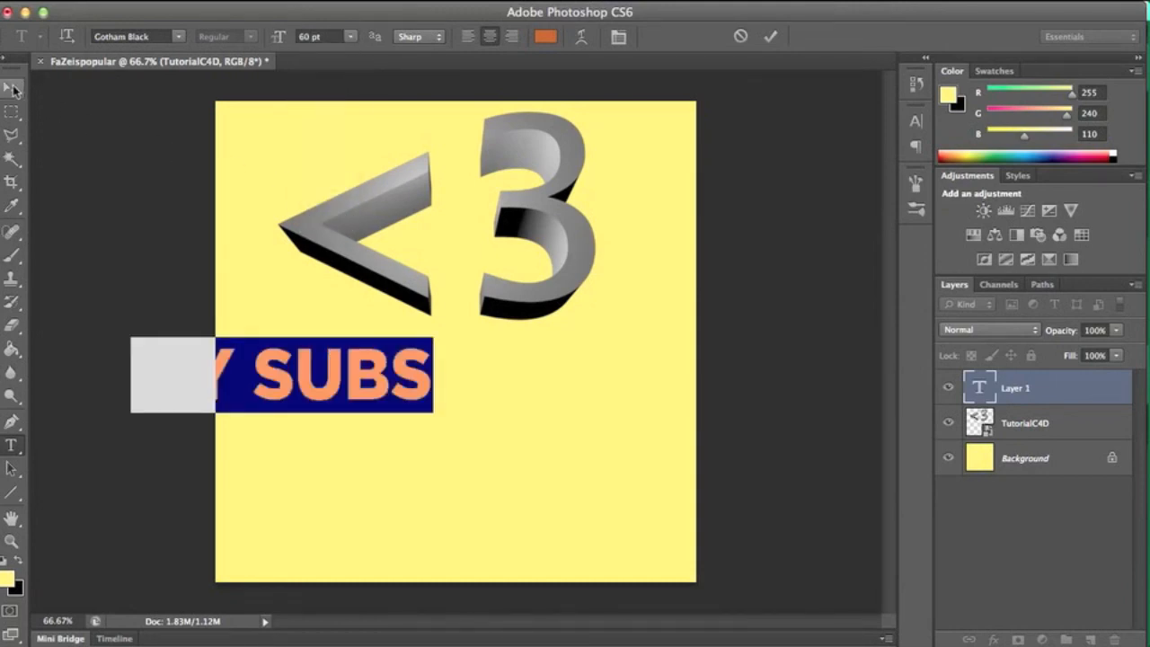